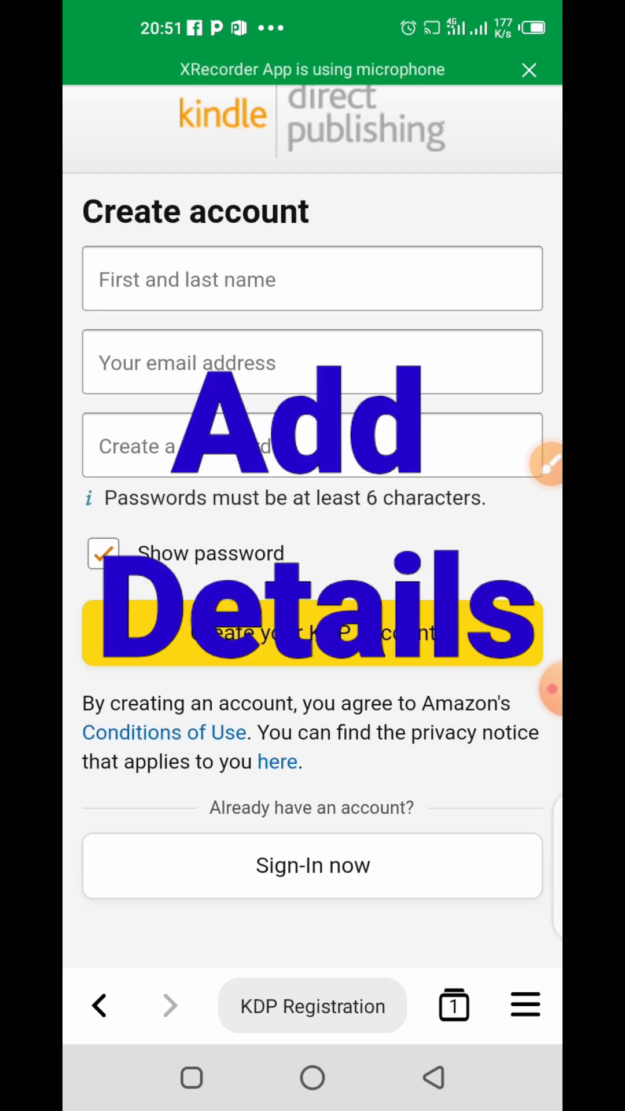
- Register the new KDP account with name, email and password, then submit the email OTP
left_click(311, 279)
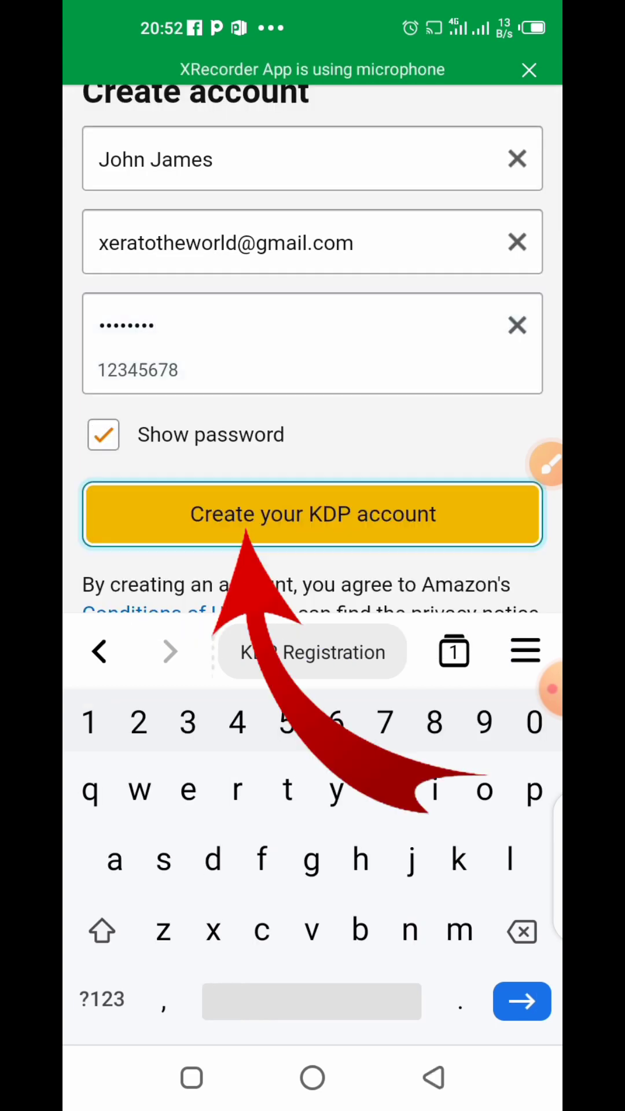
left_click(312, 512)
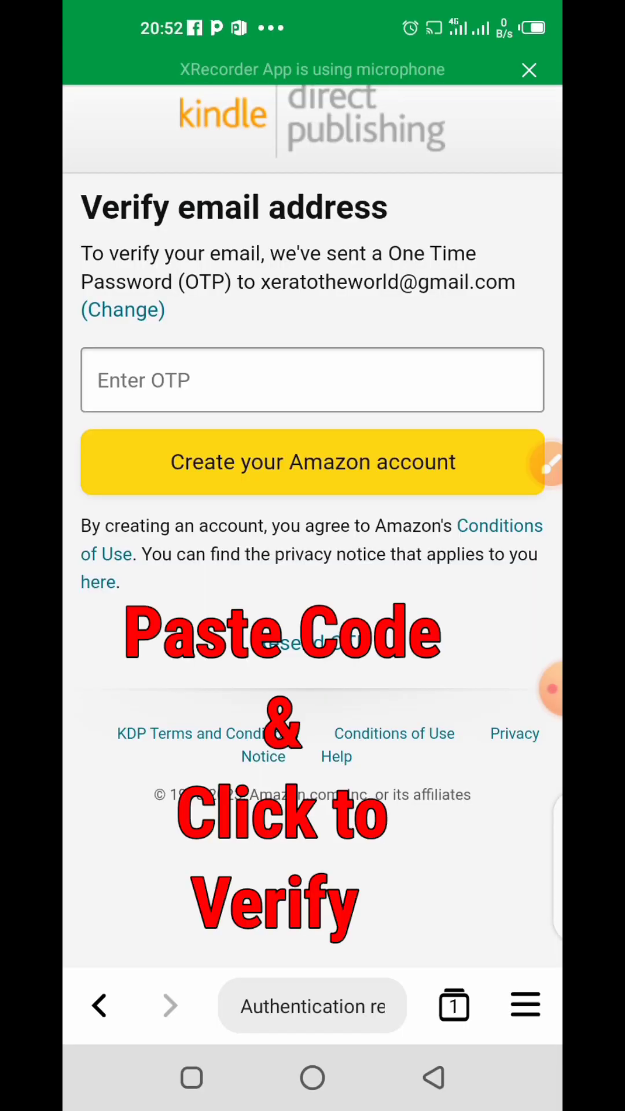
left_click(311, 379)
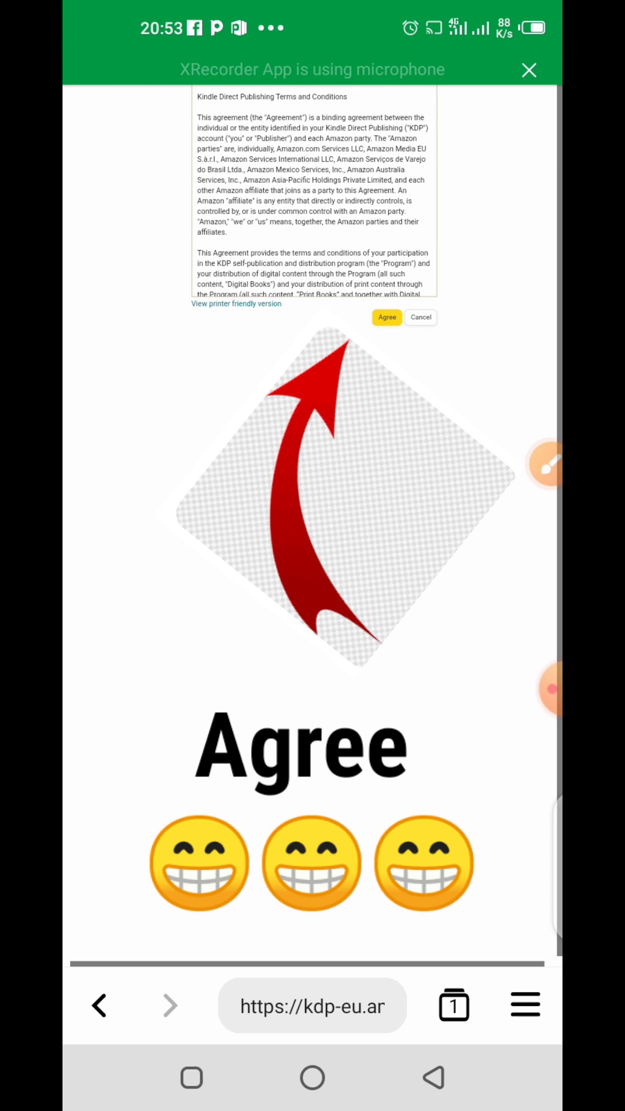
- Agree to the KDP Terms and Conditions to reach the bookshelf
left_click(386, 317)
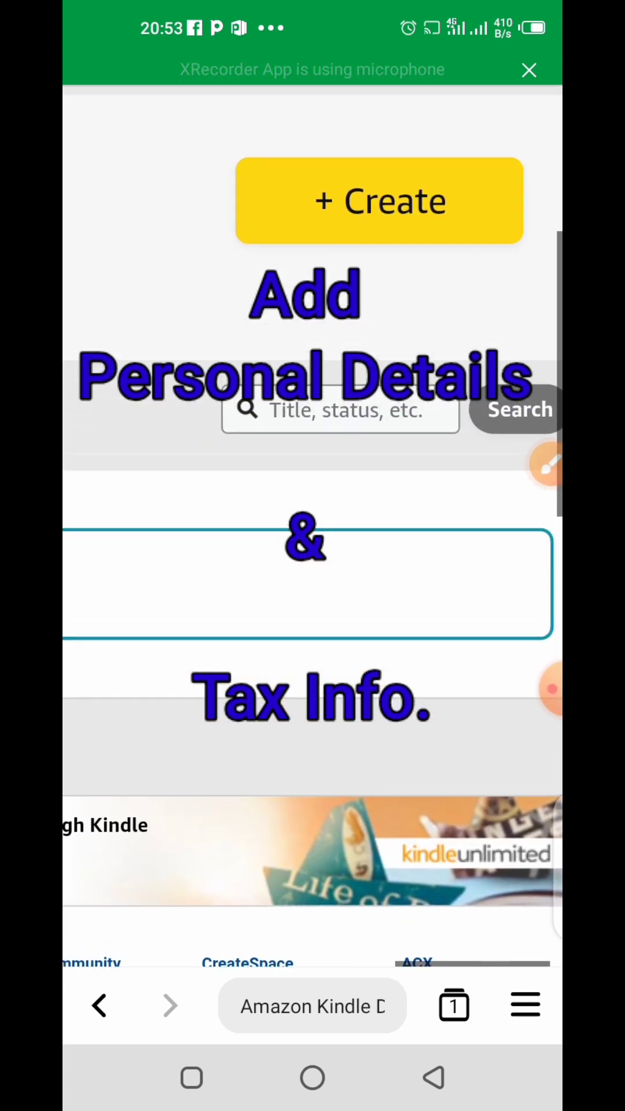
- Scroll through the bookshelf page and the account-information warning toward 'Update Now'
scroll("down", 3)
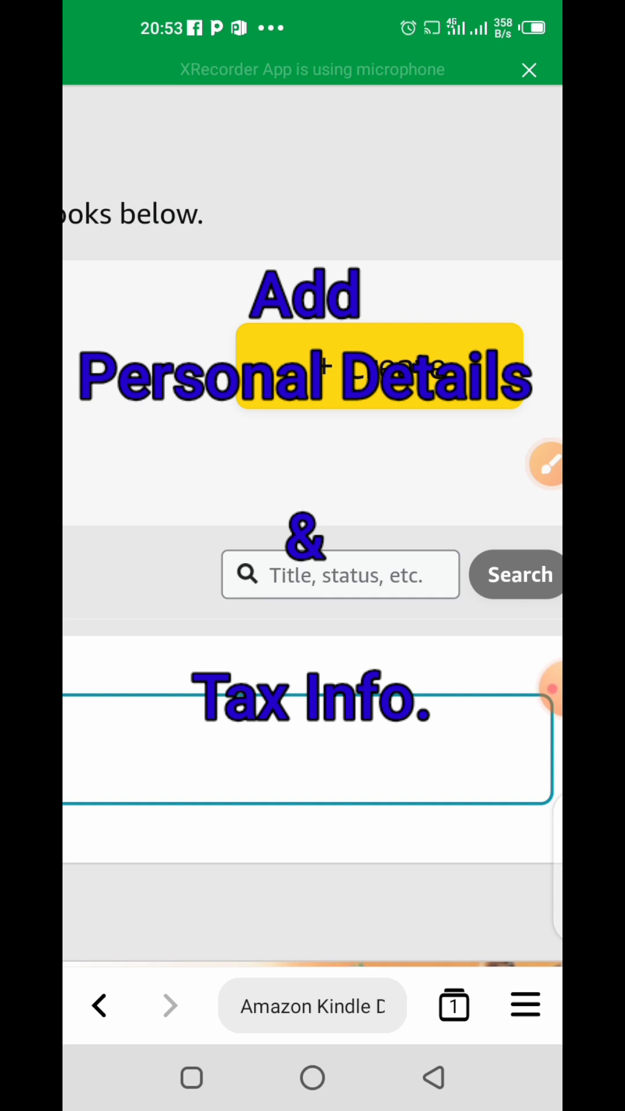
scroll("left", 3)
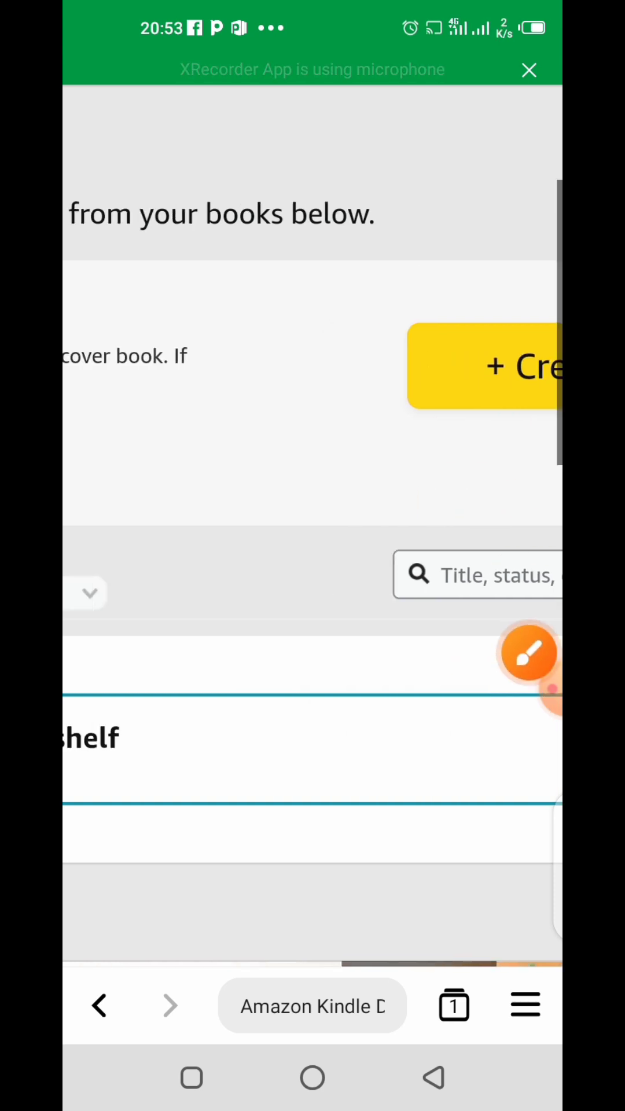
scroll("down", 3)
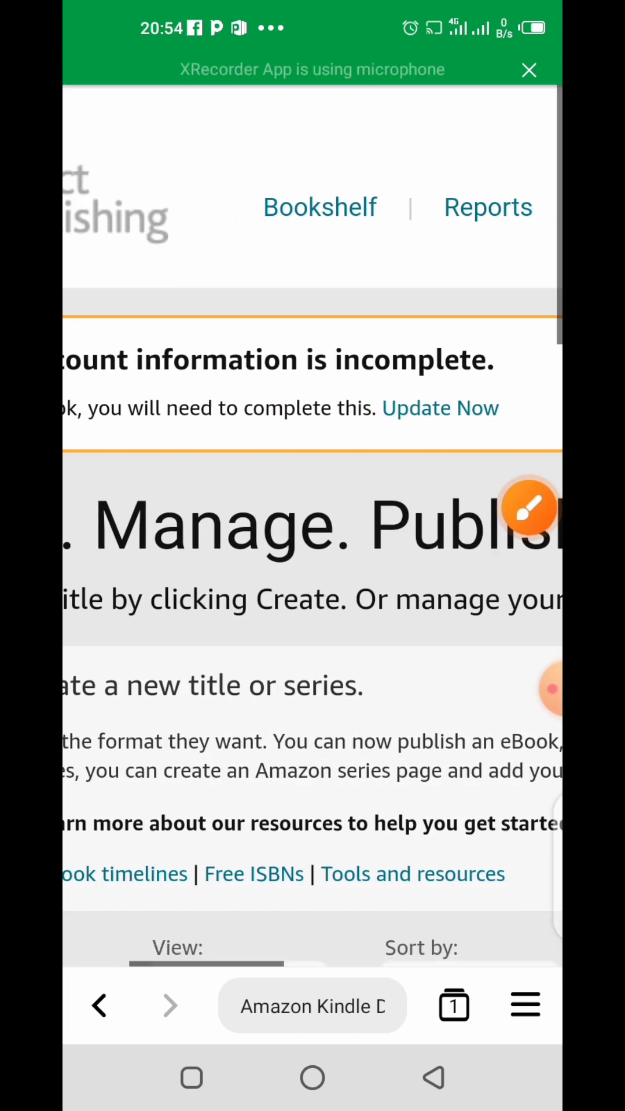
scroll("down", 3)
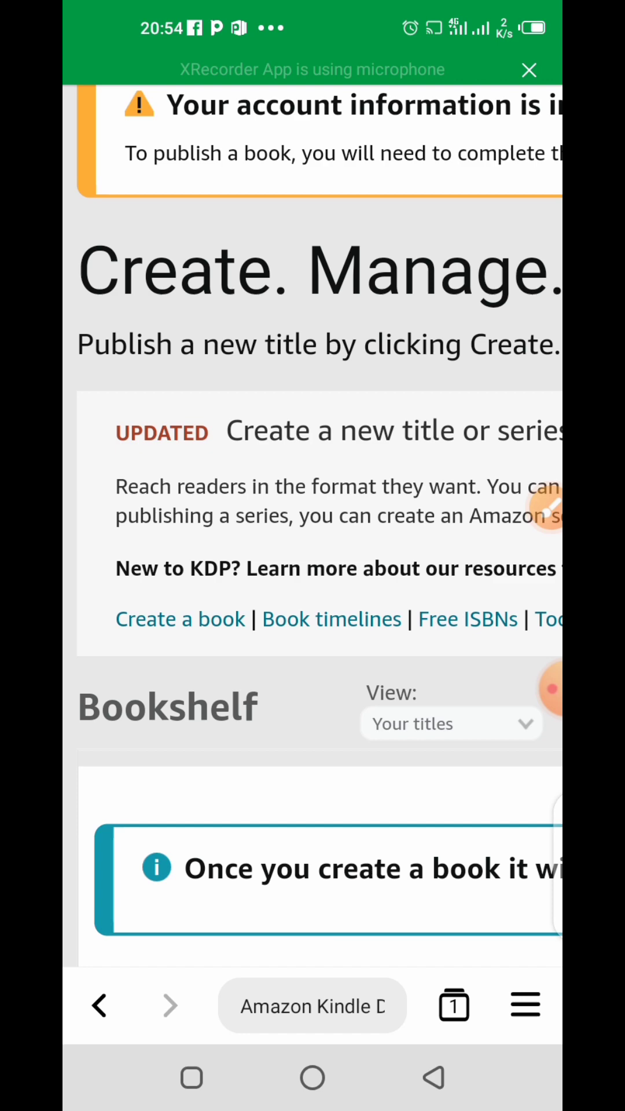
scroll("right", 3)
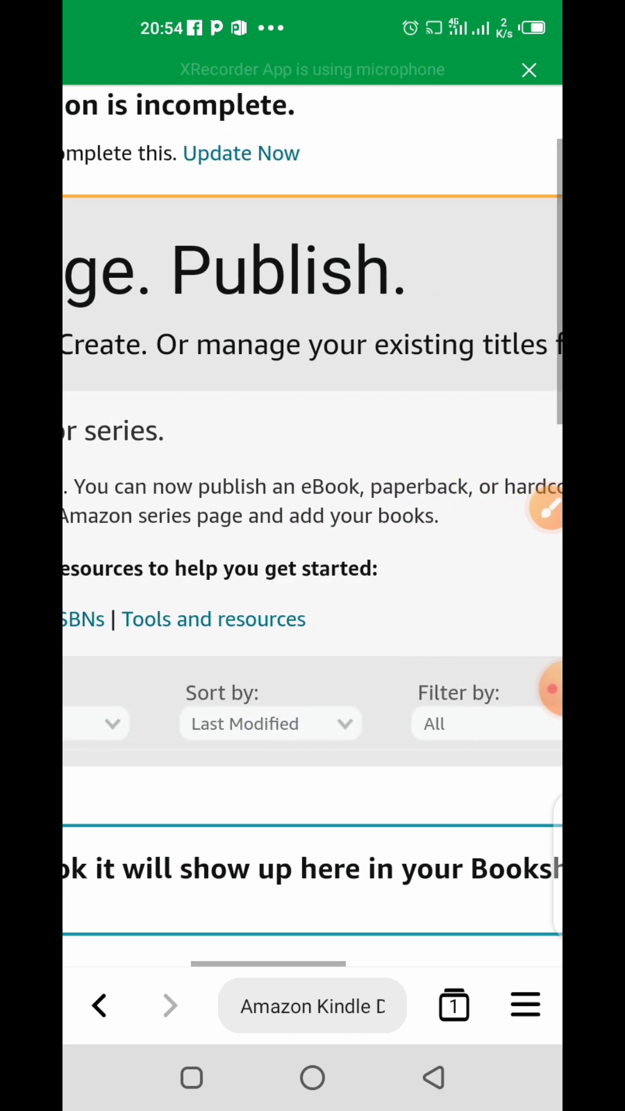
scroll("left", 3)
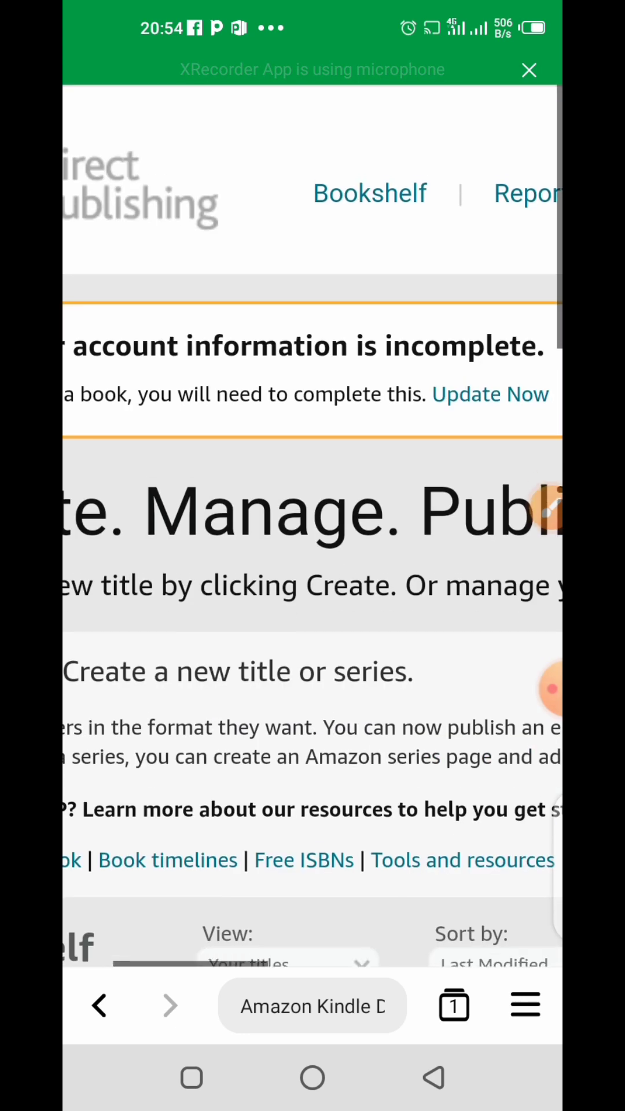
scroll("down", 3)
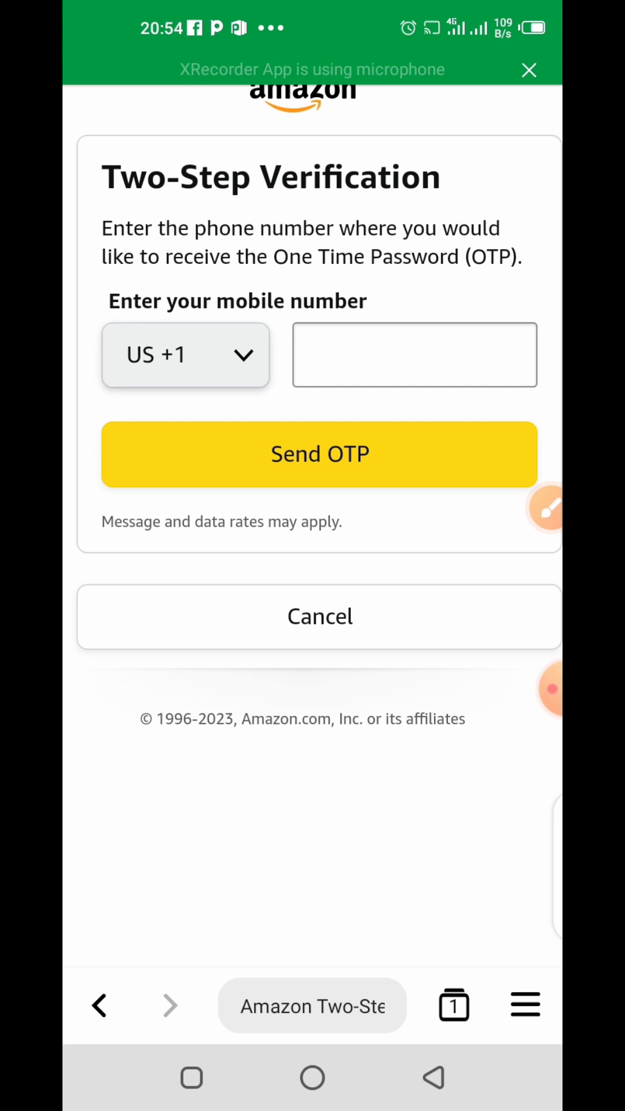
- Enter the mobile-number field on the two-step verification page before returning to the bookshelf
left_click(319, 453)
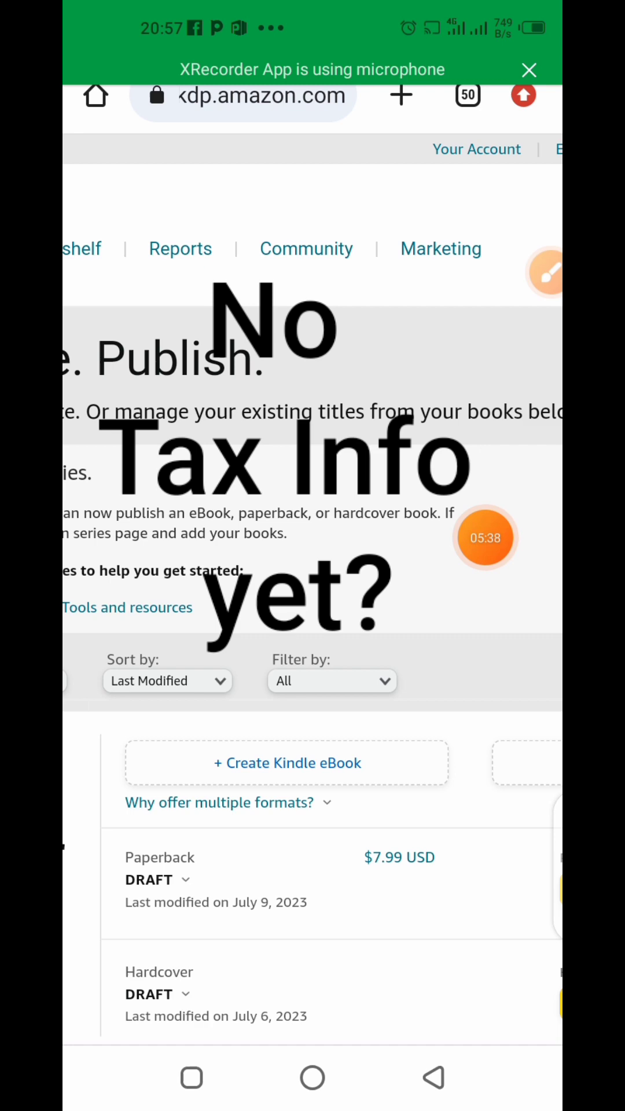
- Start creating a new title from the Bookshelf's '+ Create' button
scroll("right", 3)
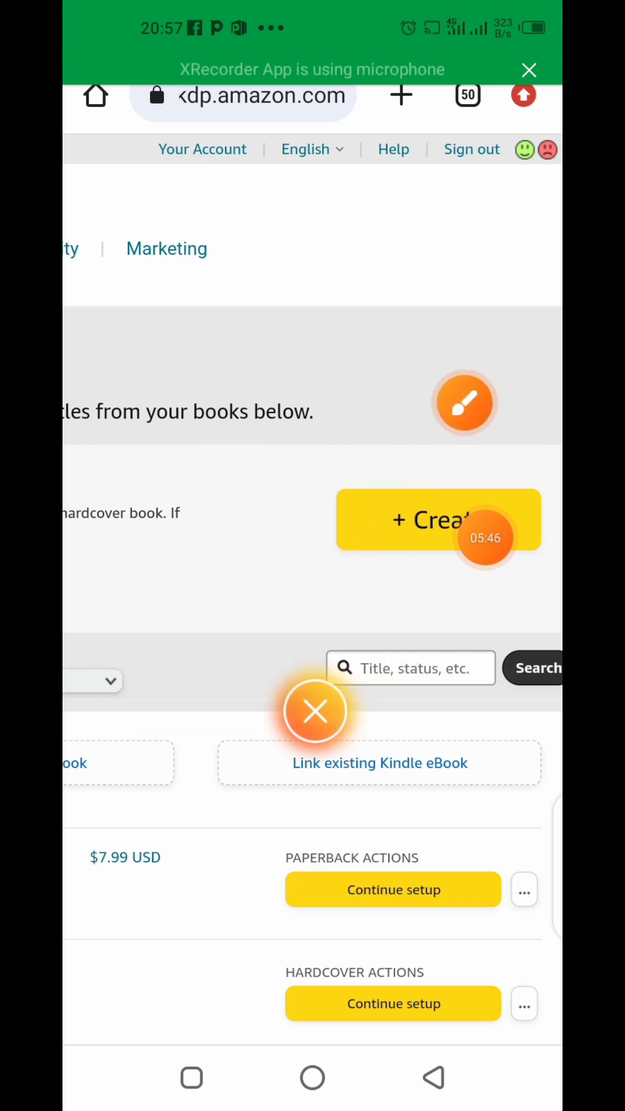
left_click(437, 520)
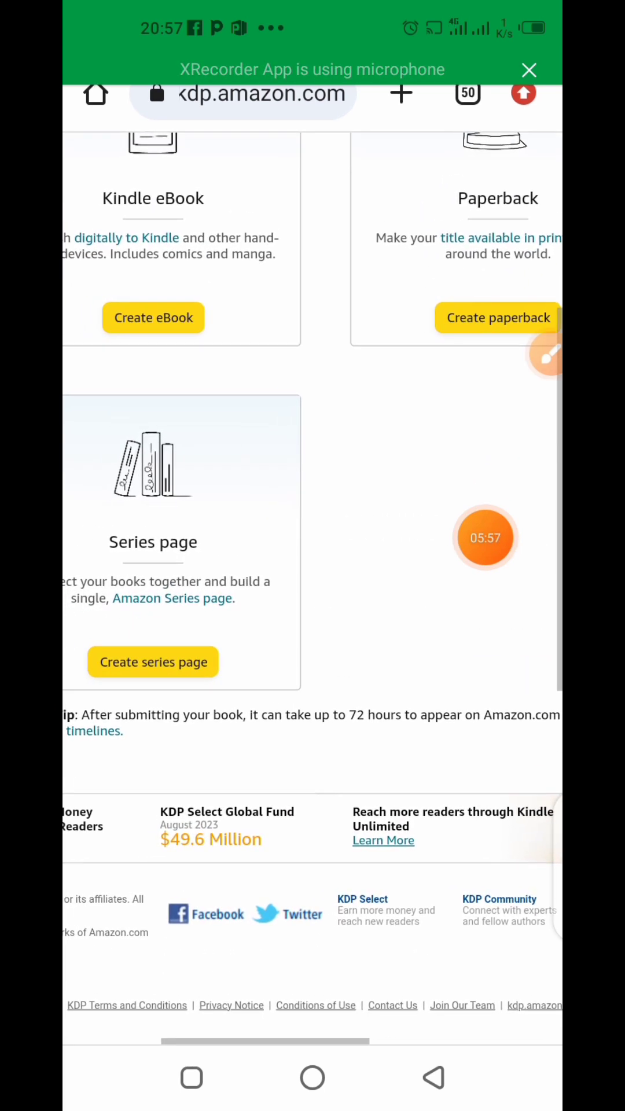
- Choose 'Create eBook' under Kindle eBook to begin a new eBook's details form
scroll("up", 3)
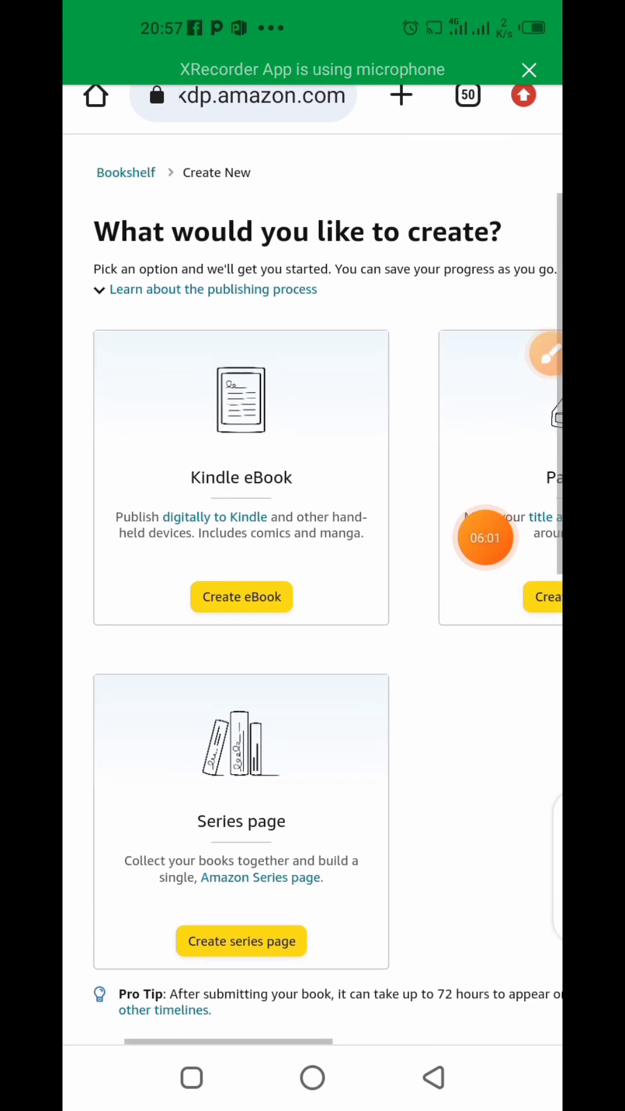
scroll("down", 3)
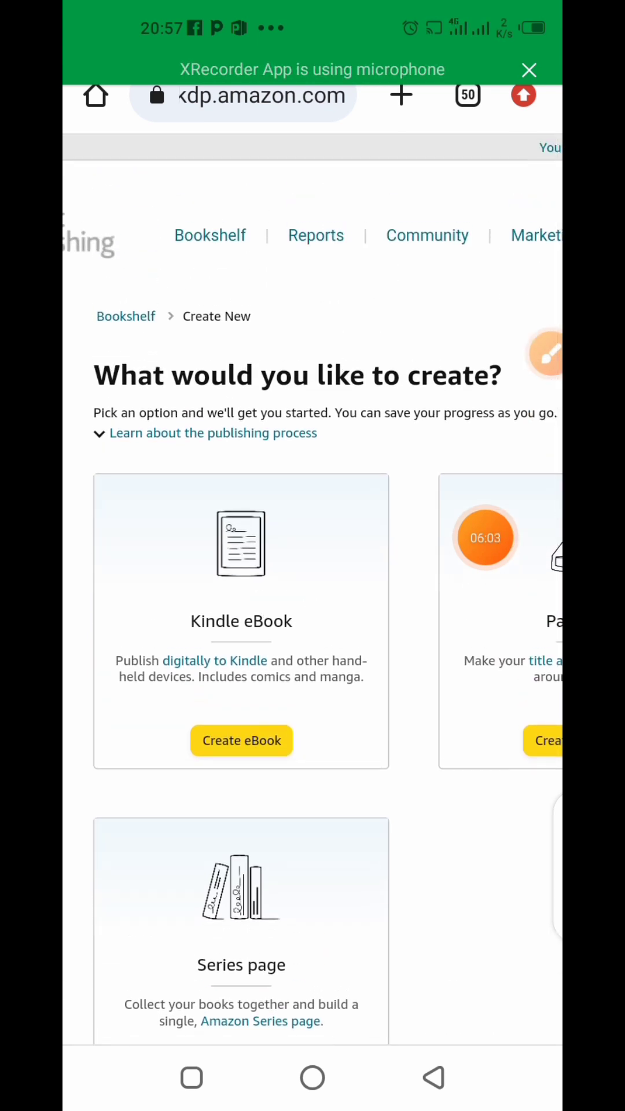
scroll("down", 3)
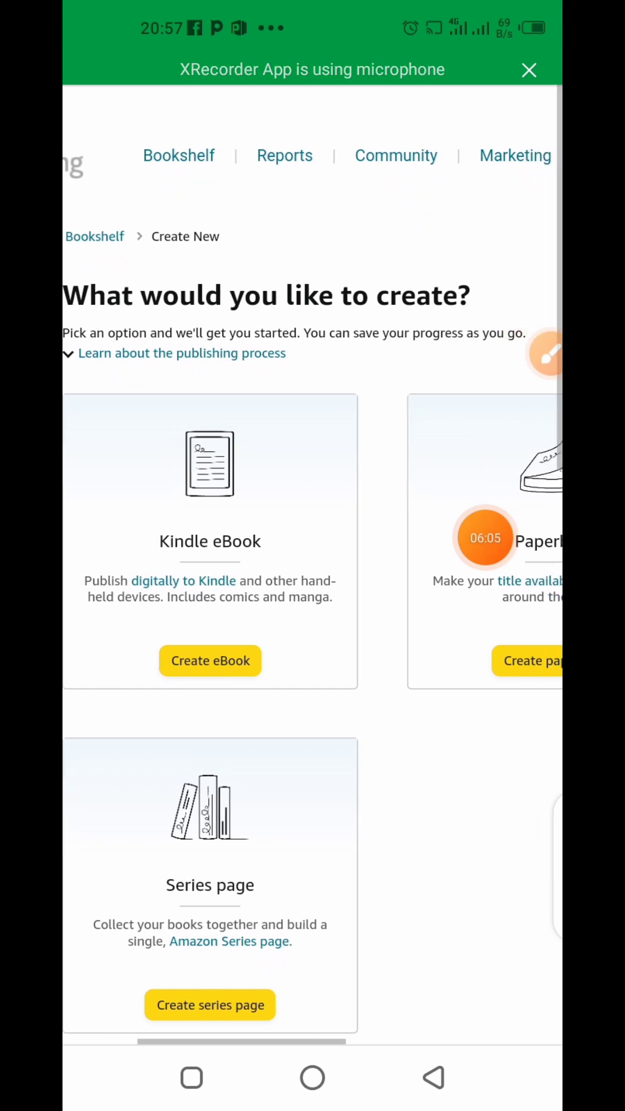
scroll("right", 3)
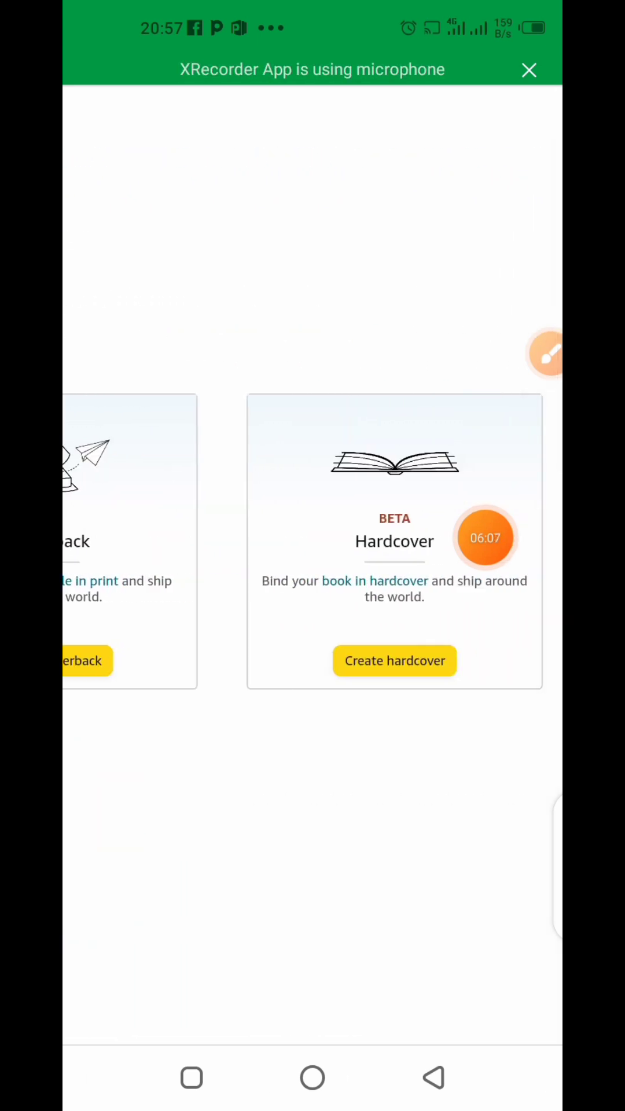
scroll("left", 3)
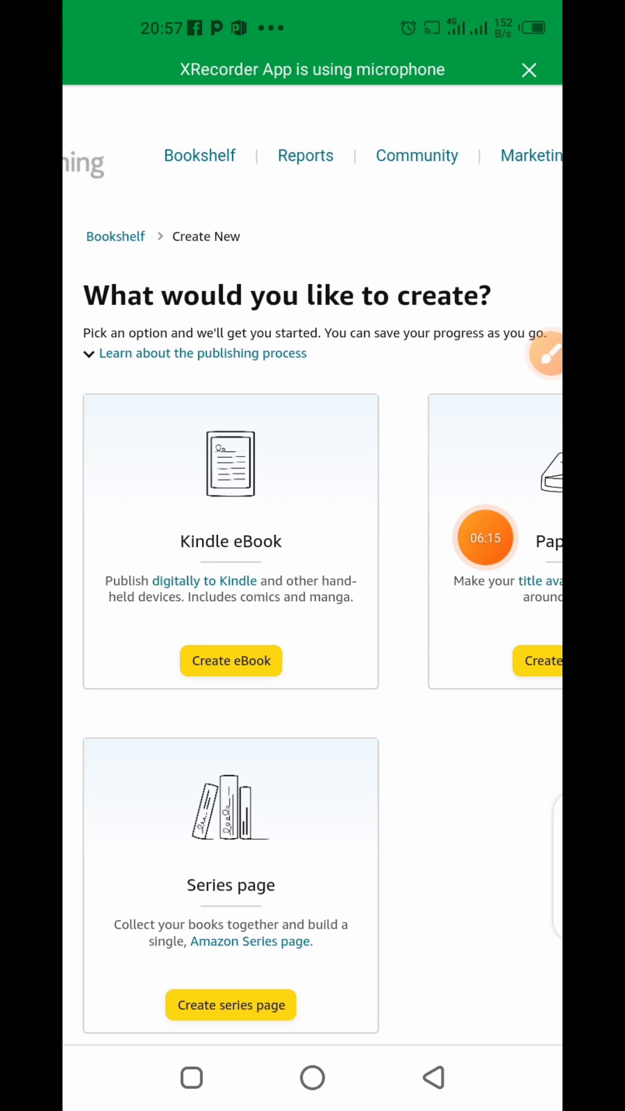
left_click(230, 661)
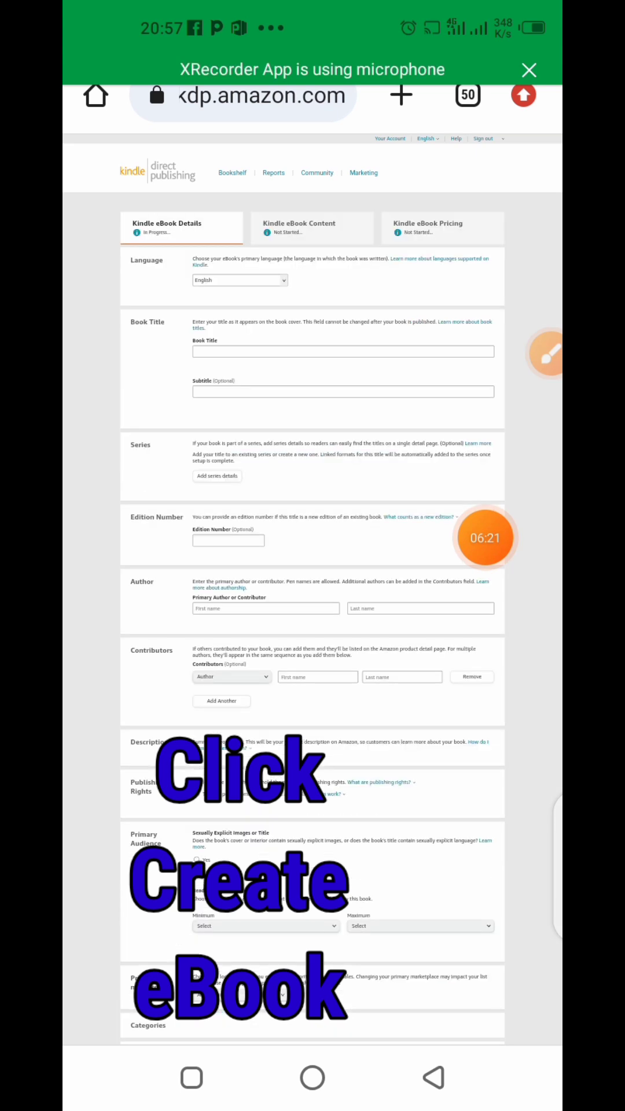
scroll("down", 3)
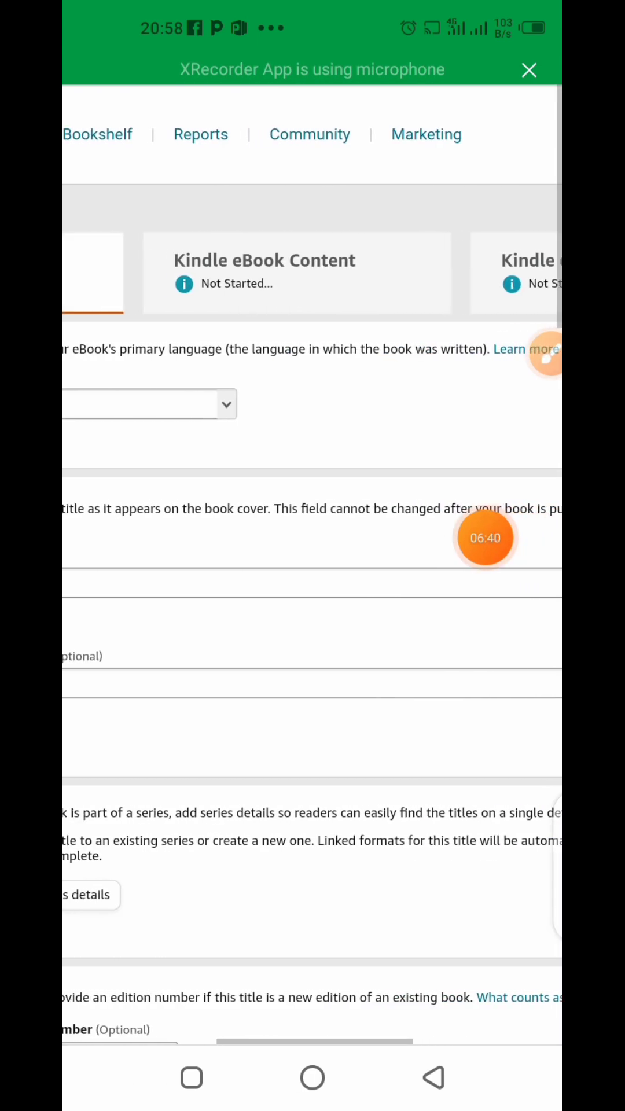
scroll("left", 3)
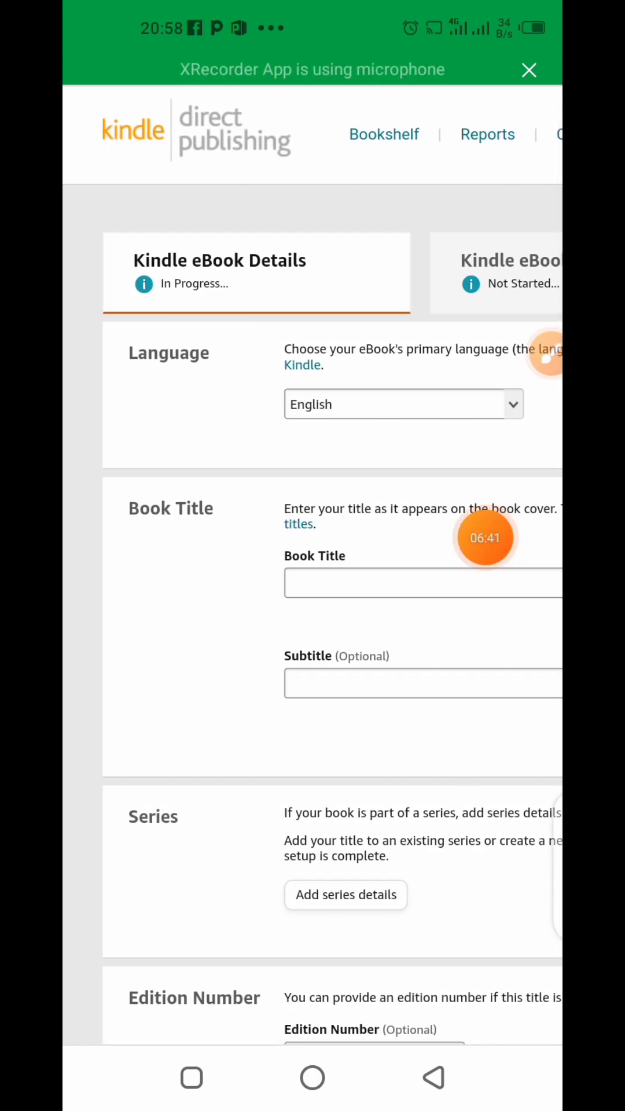
scroll("down", 3)
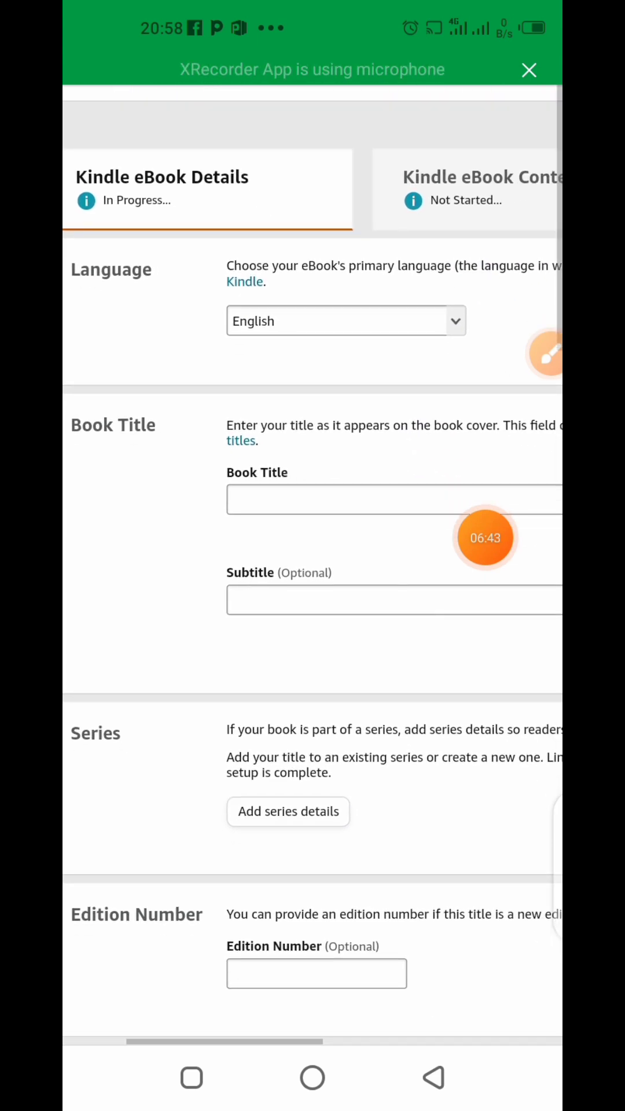
scroll("down", 3)
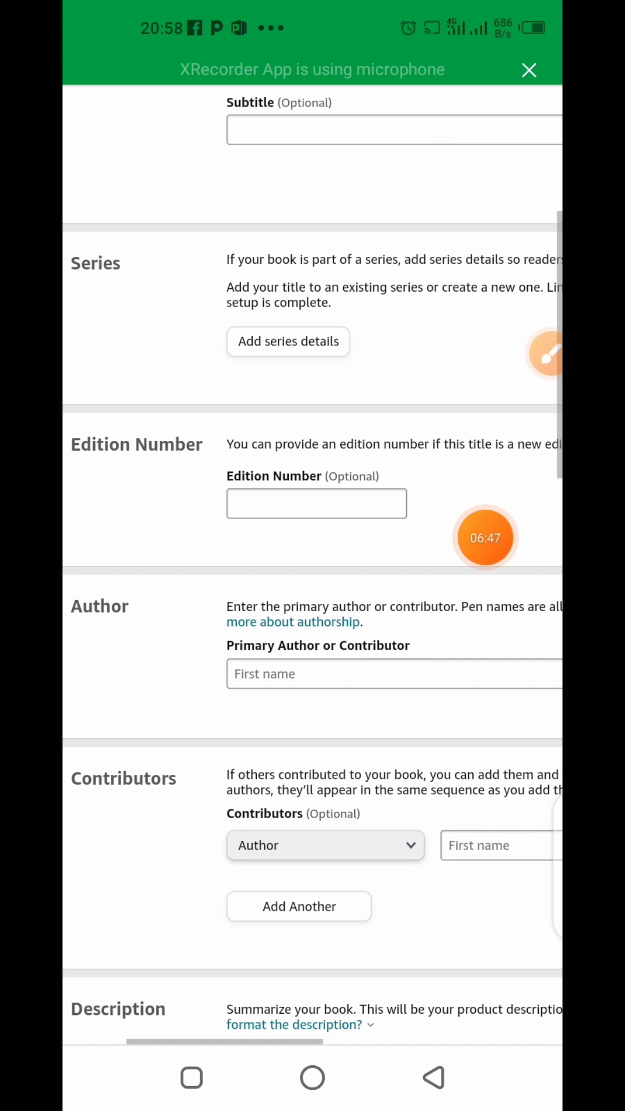
scroll("down", 3)
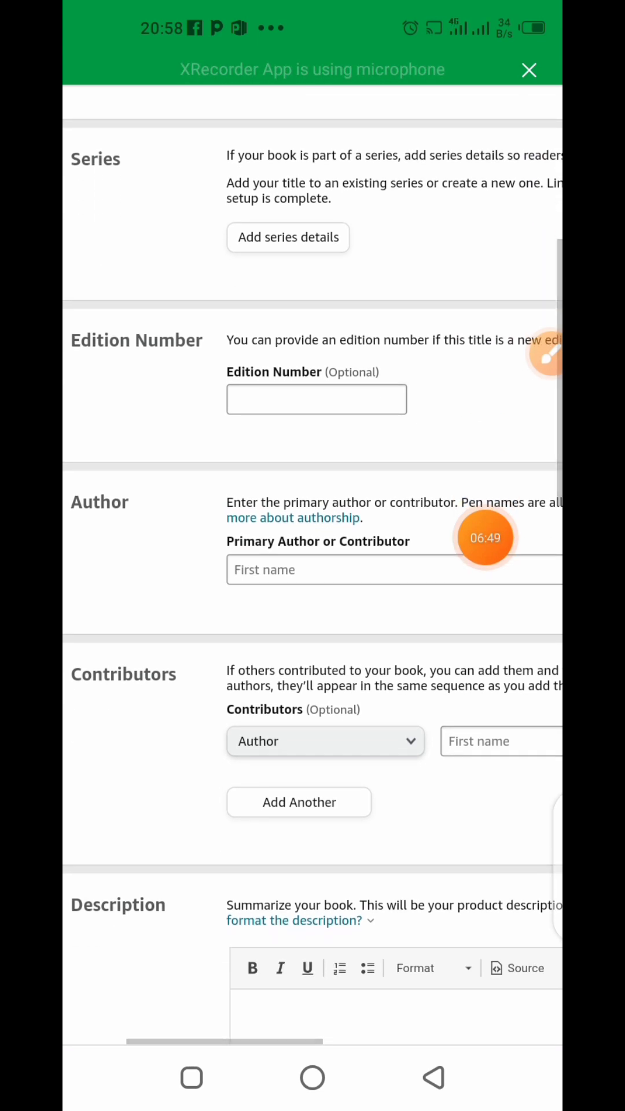
scroll("down", 3)
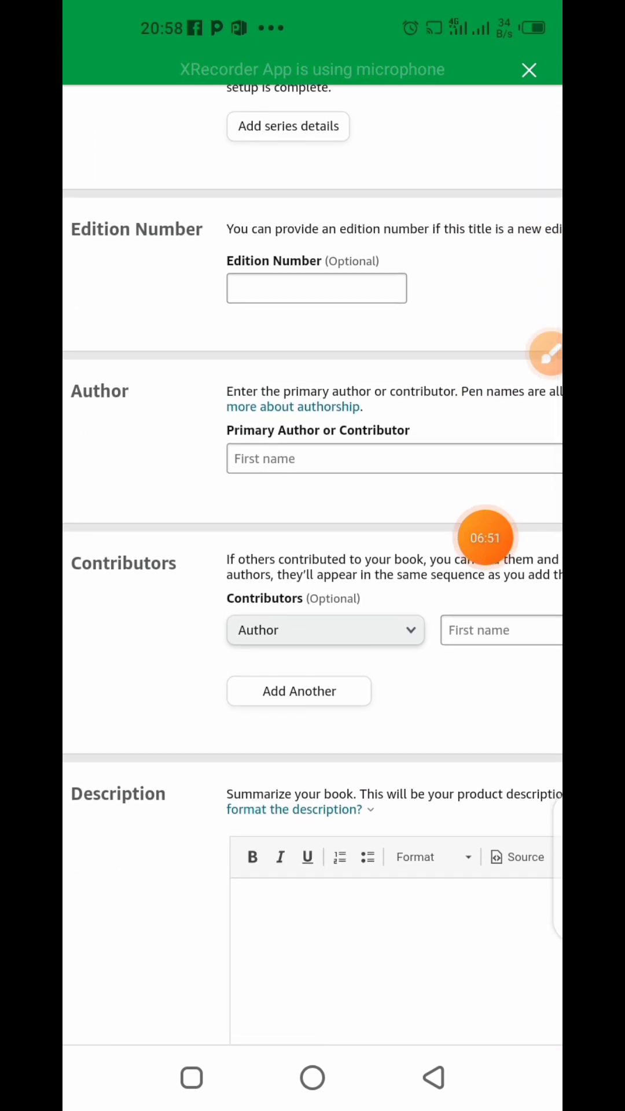
scroll("down", 3)
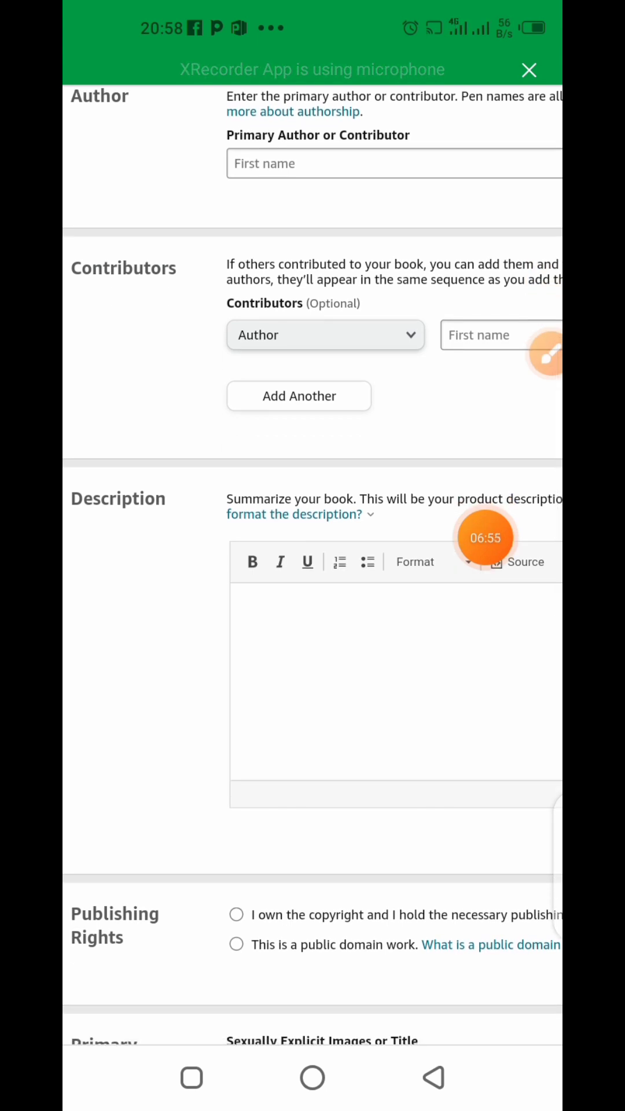
scroll("down", 3)
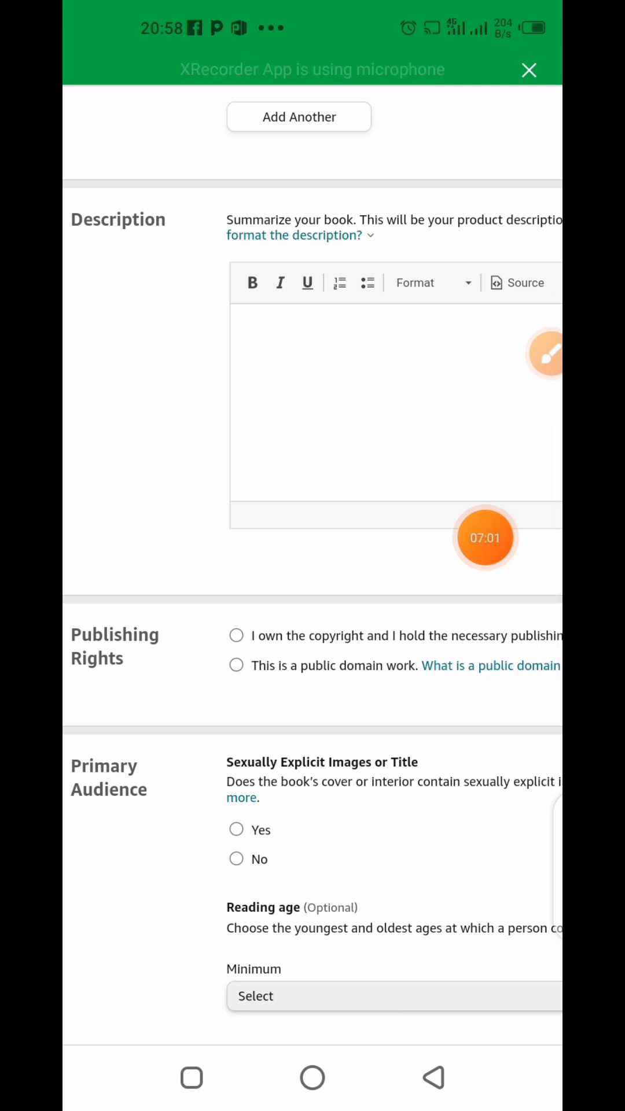
scroll("down", 3)
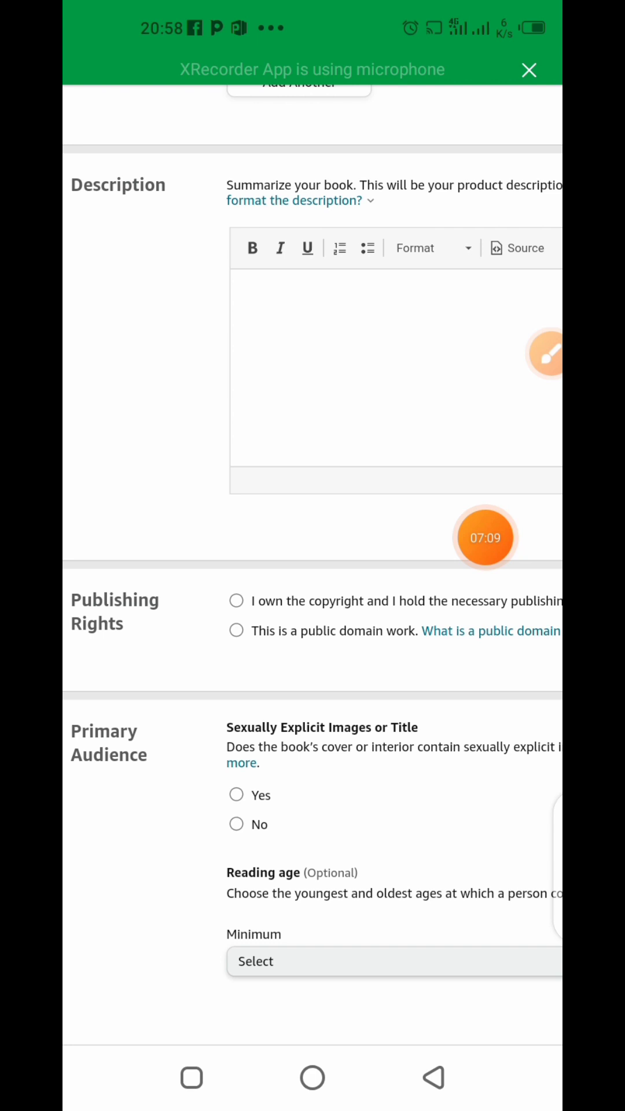
scroll("down", 3)
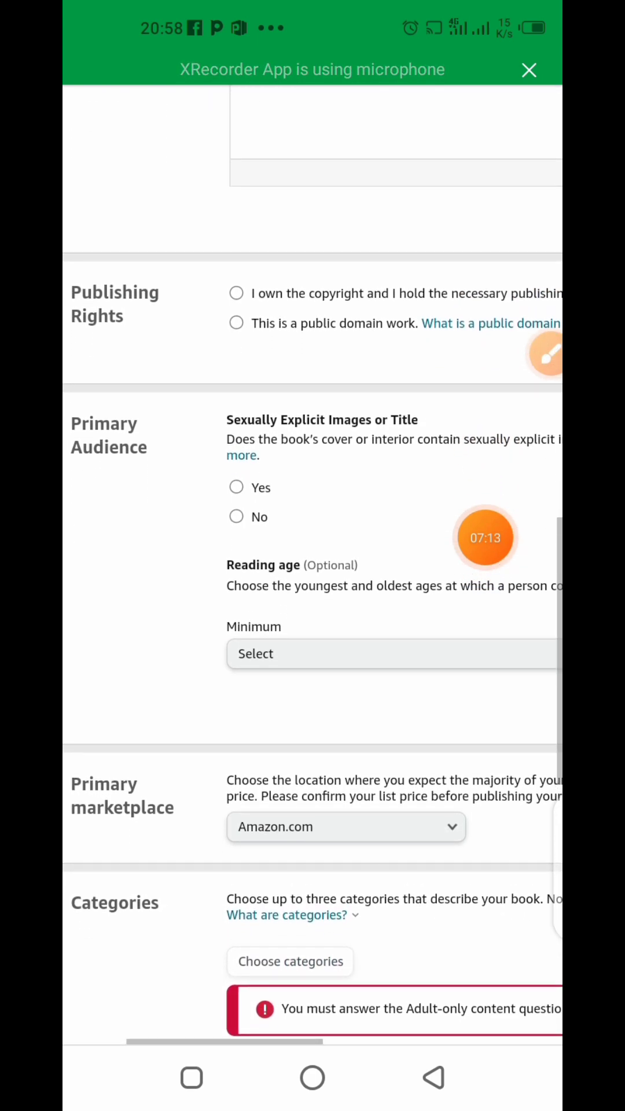
scroll("down", 3)
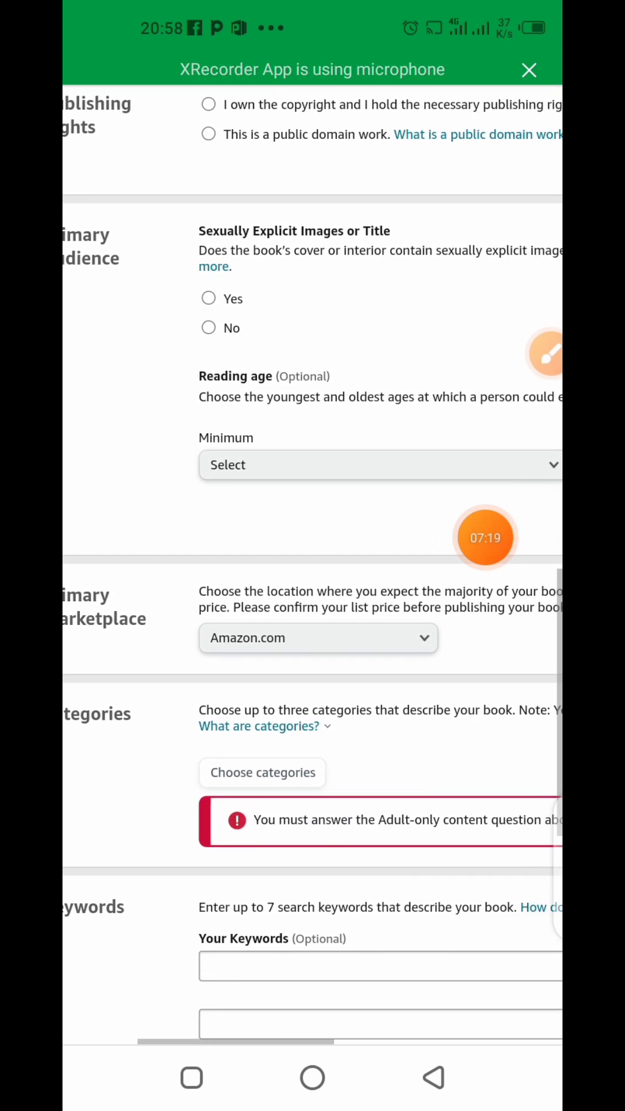
scroll("down", 3)
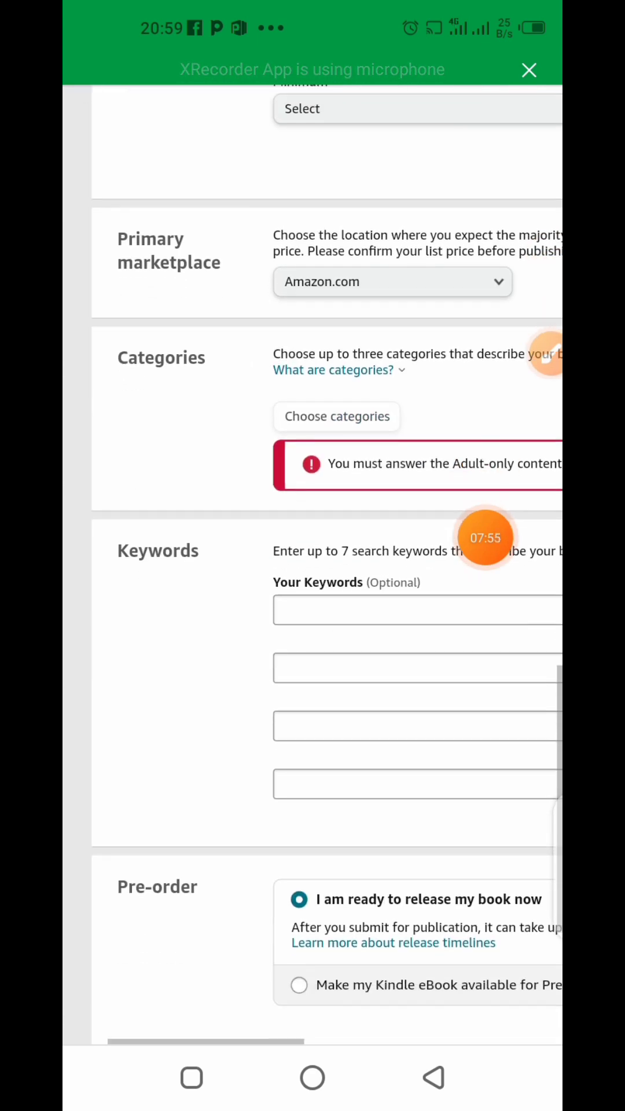
scroll("right", 3)
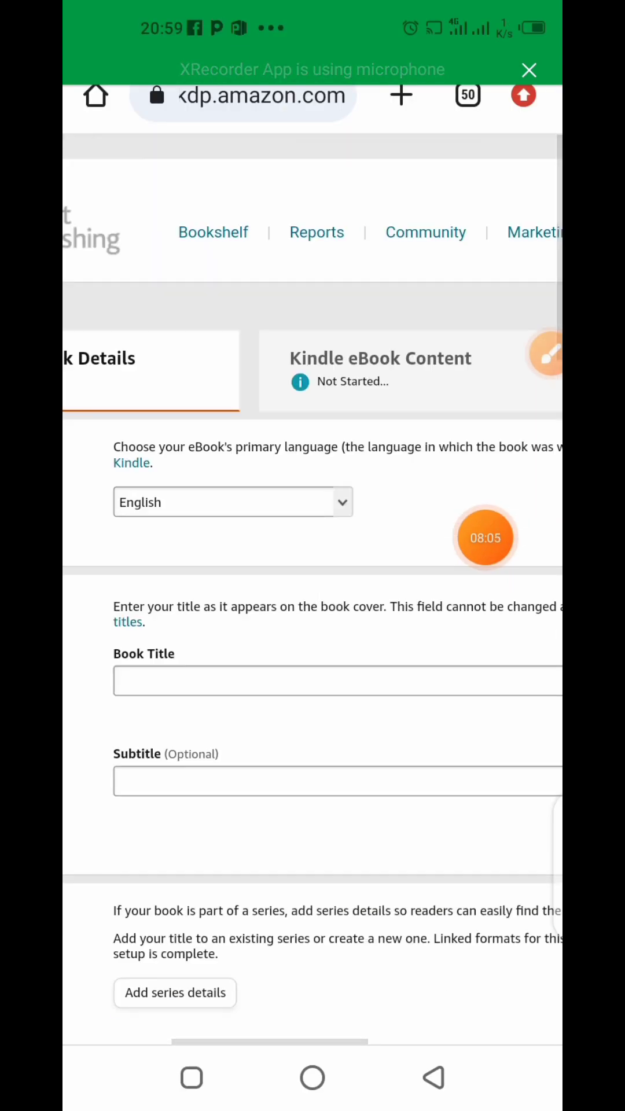
- In a new tab, search Google for how to teach babies to sit via a suggestion
left_click(402, 96)
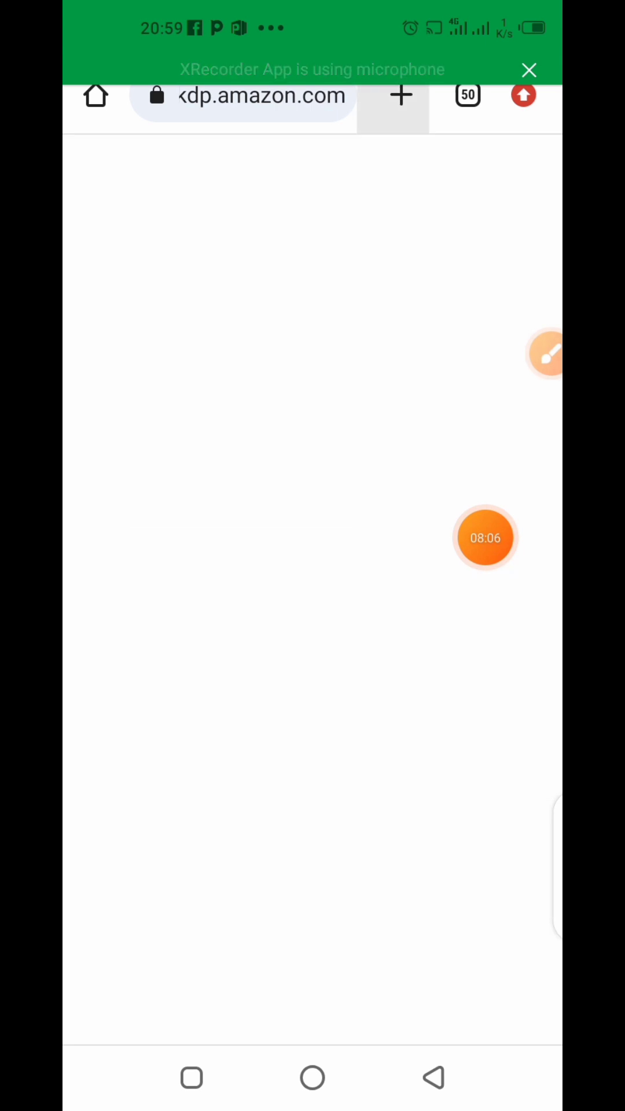
left_click(241, 96)
type("h")
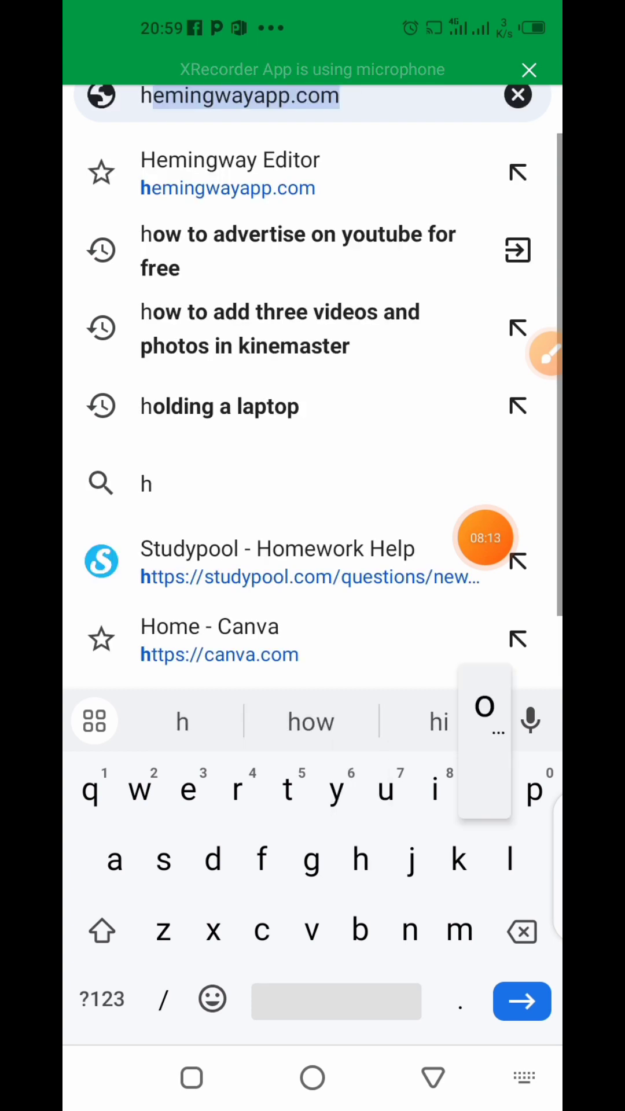
left_click(298, 251)
type("ow to teach babies ")
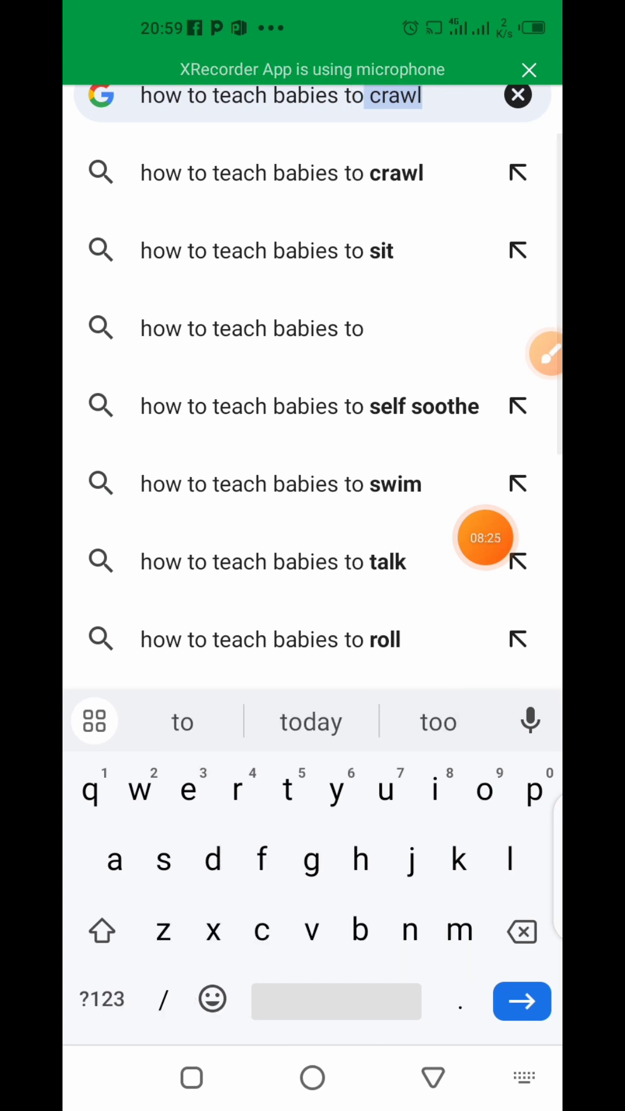
type("tos")
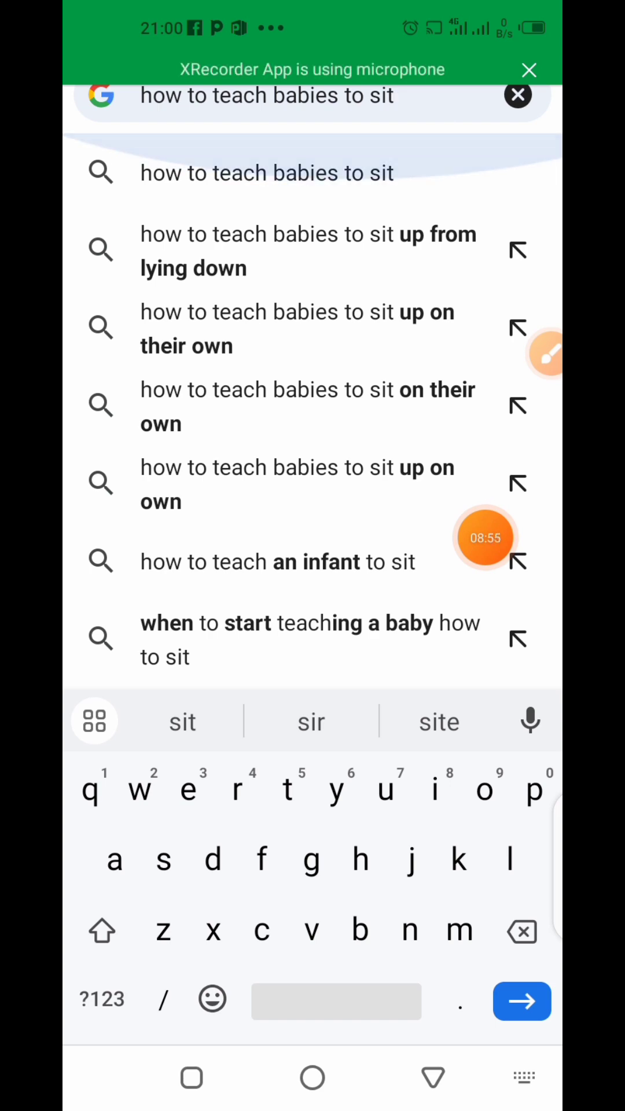
left_click(266, 173)
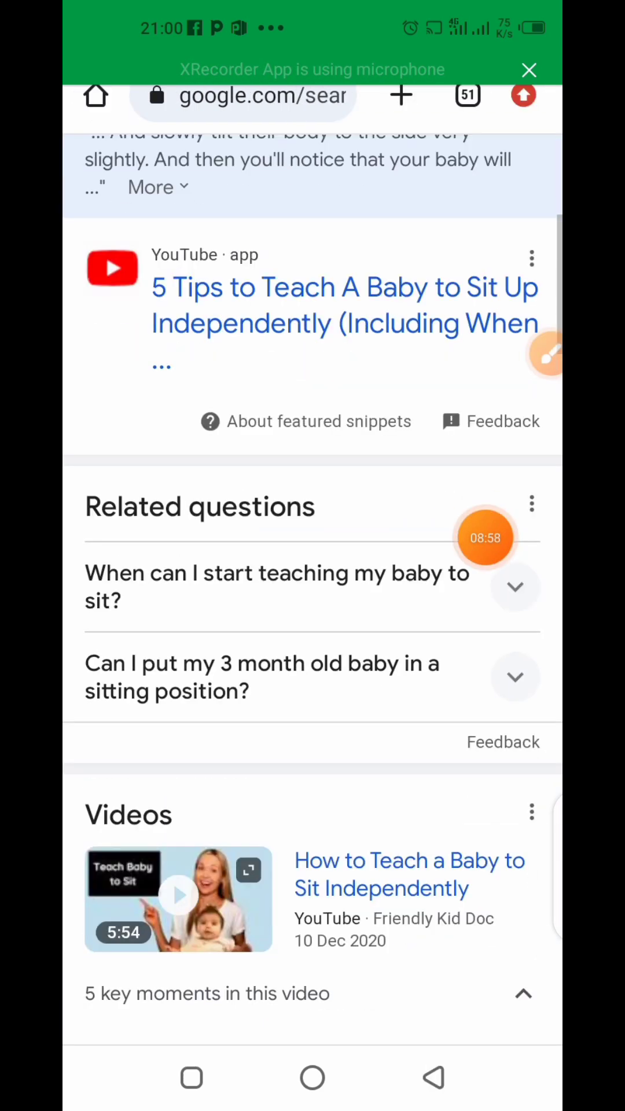
scroll("down", 3)
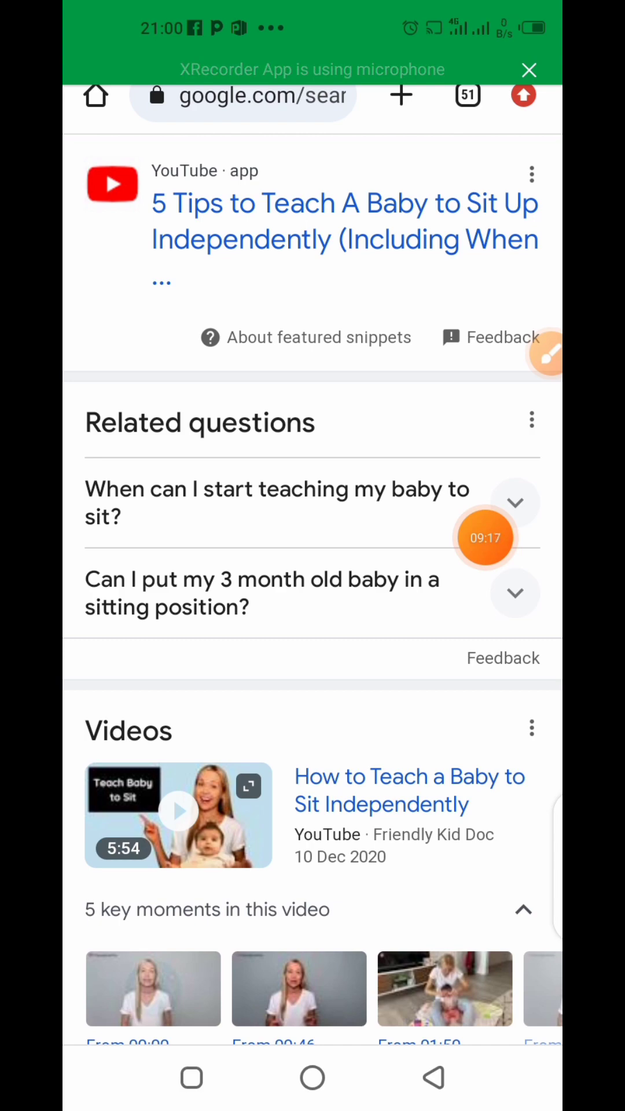
scroll("down", 3)
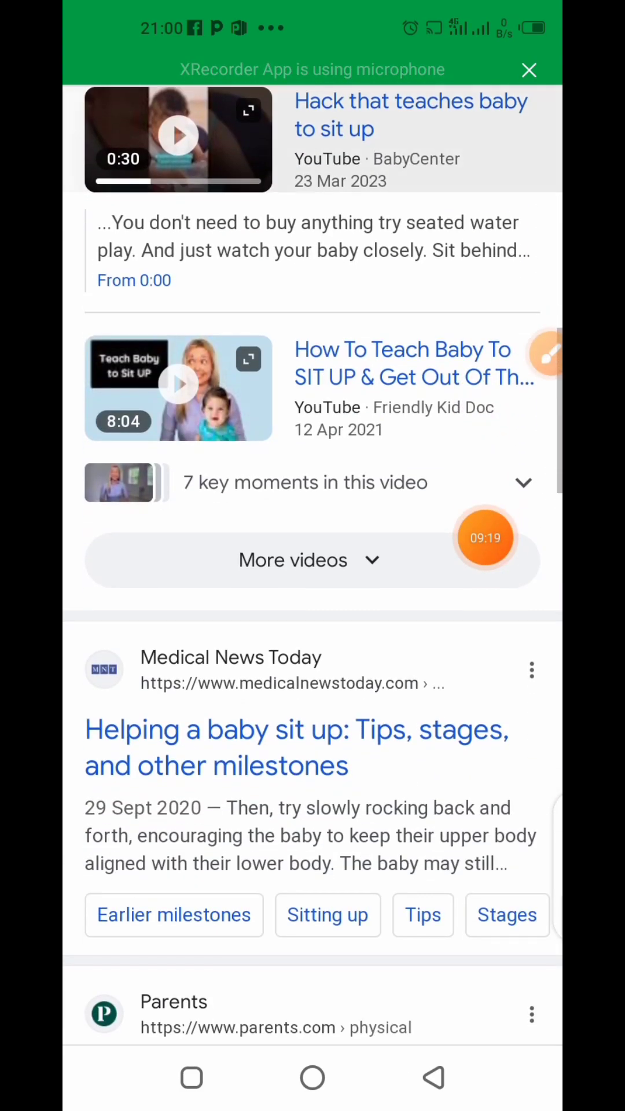
scroll("down", 3)
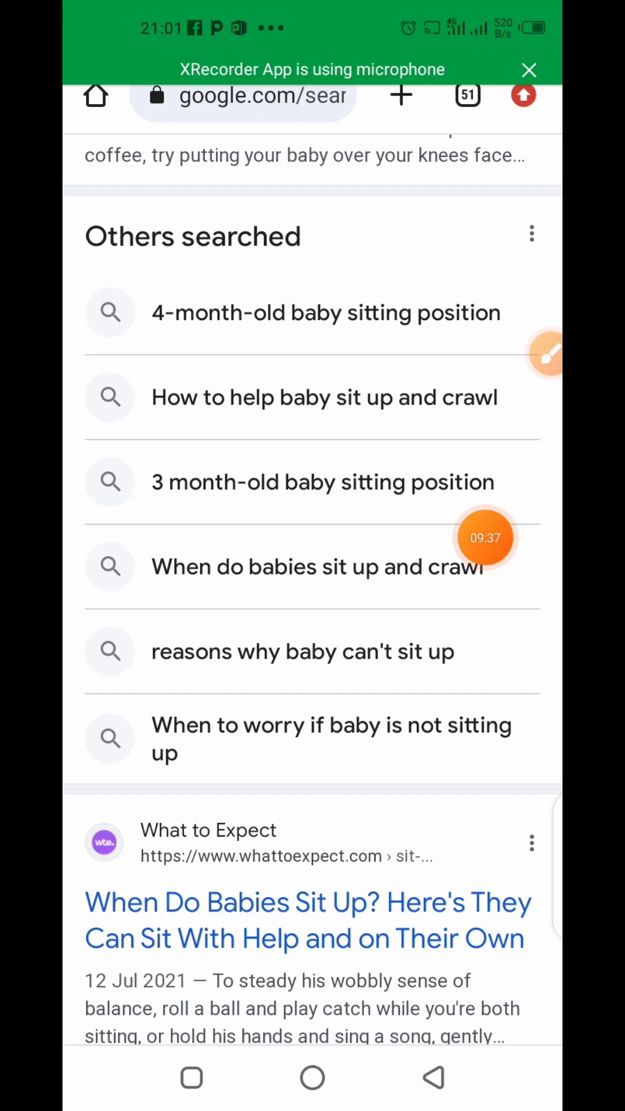
scroll("down", 3)
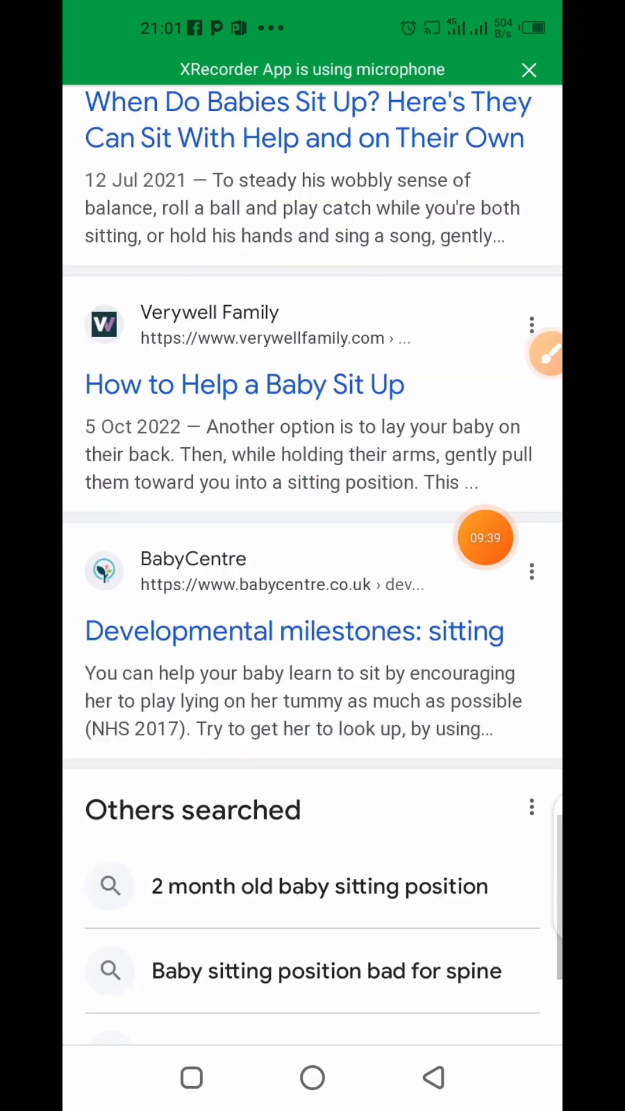
scroll("down", 3)
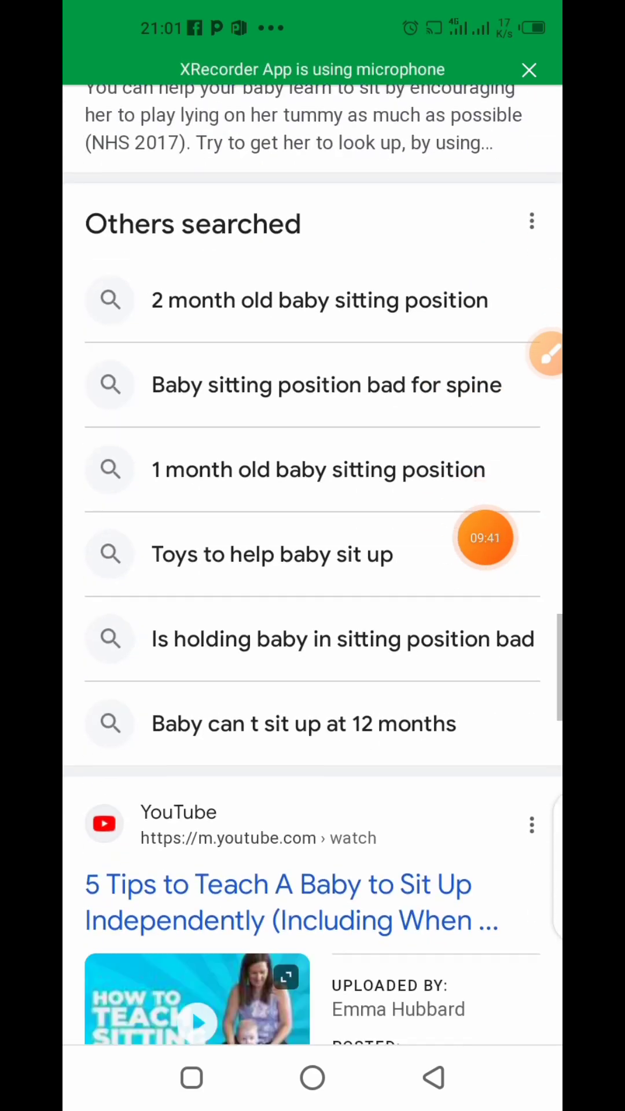
scroll("down", 3)
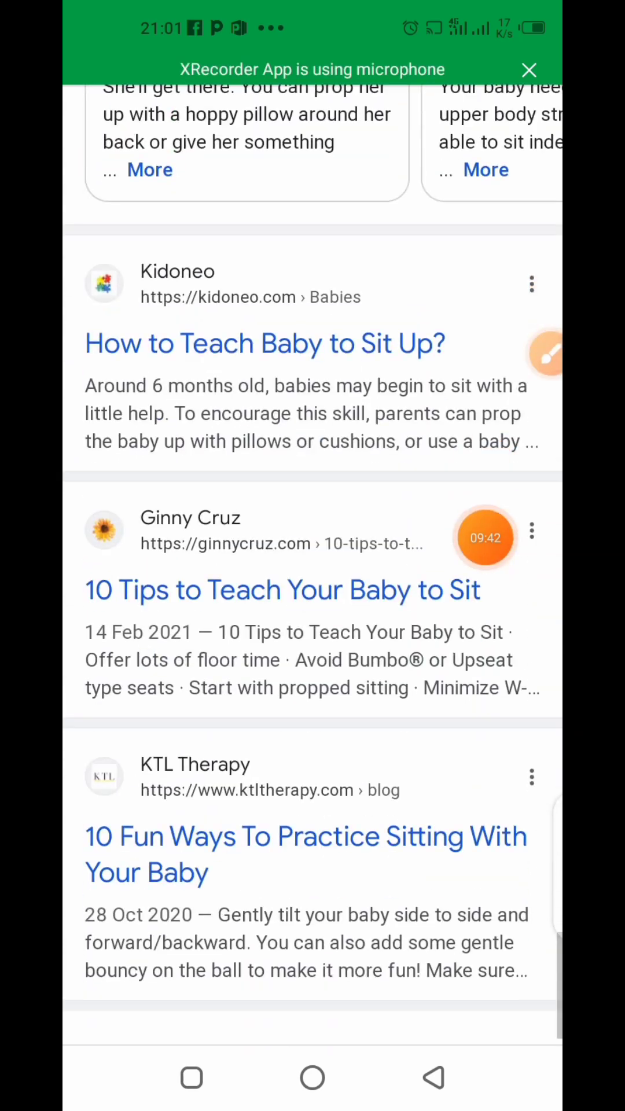
scroll("down", 3)
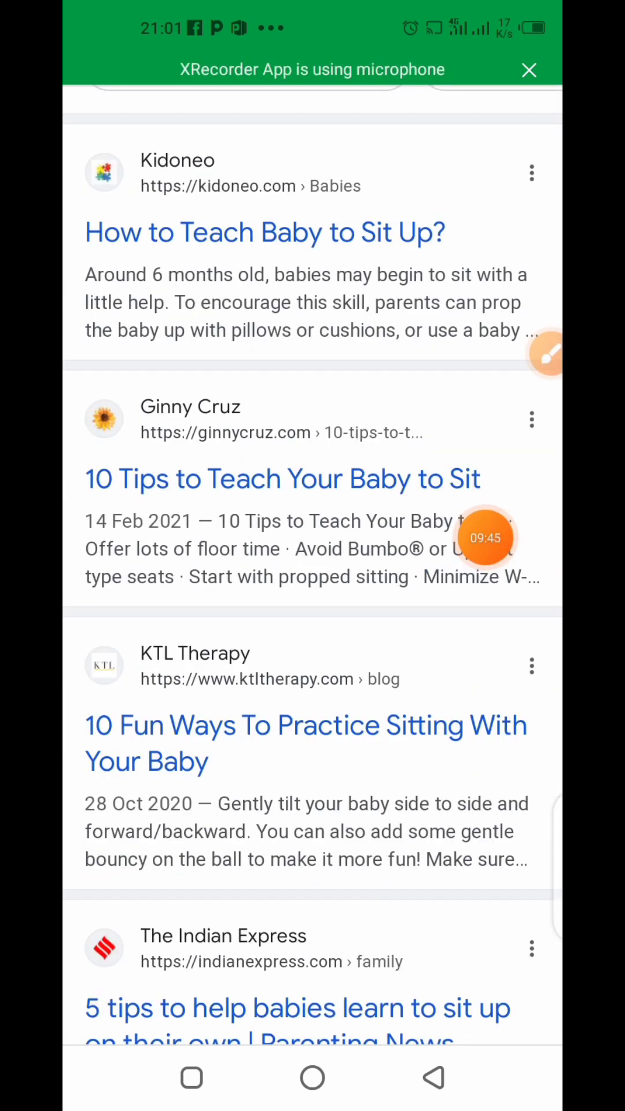
scroll("down", 3)
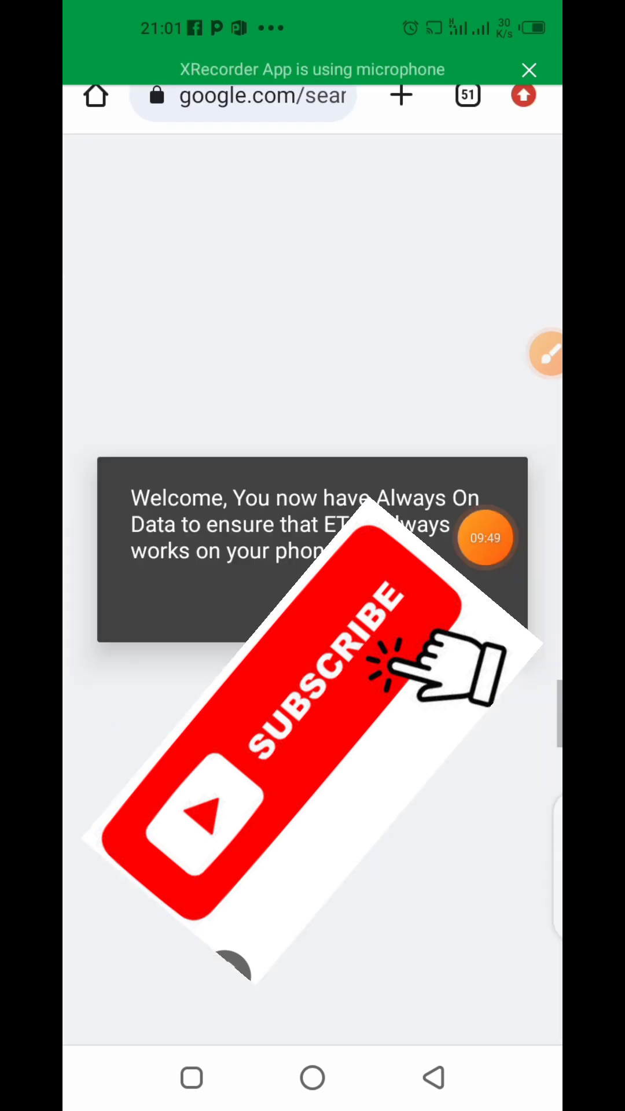
- Scroll the results before switching back to the KDP eBook Details tab
scroll("down", 3)
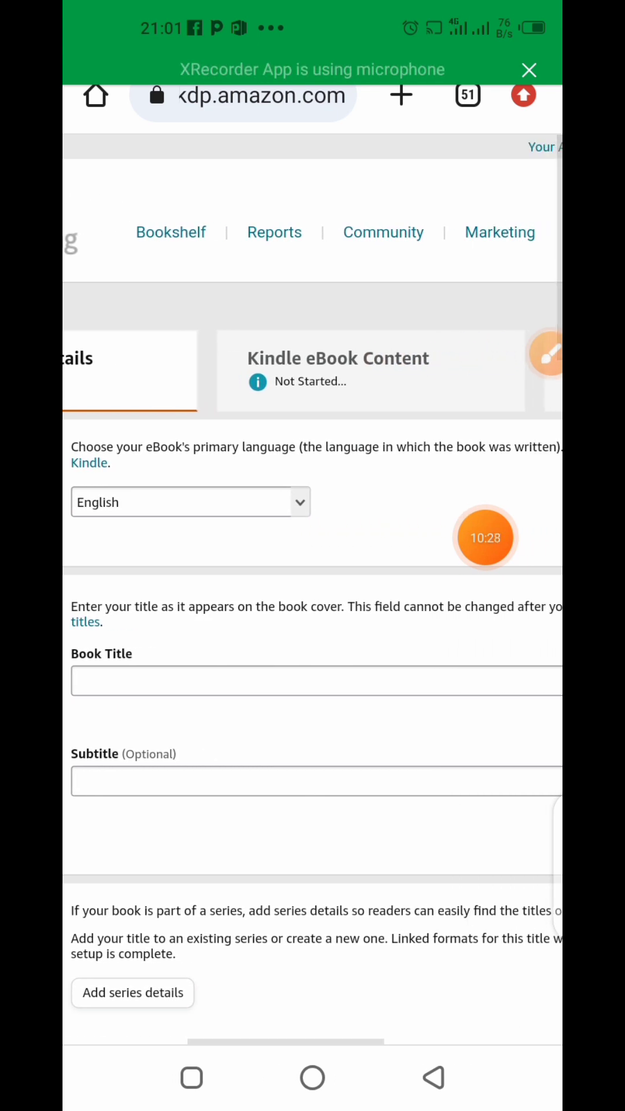
scroll("right", 3)
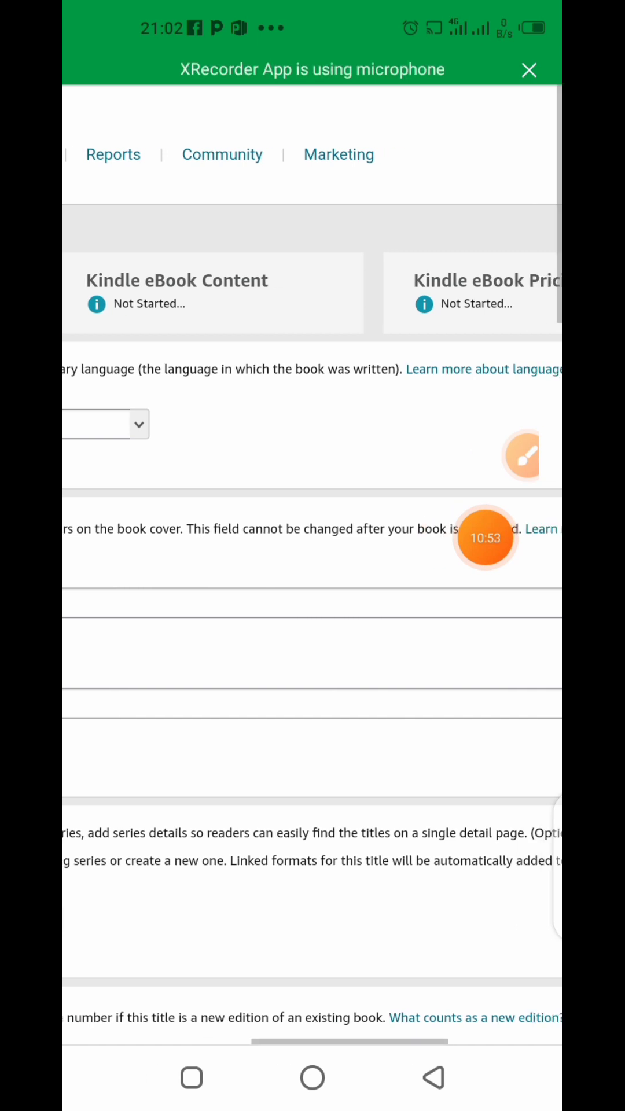
scroll("right", 3)
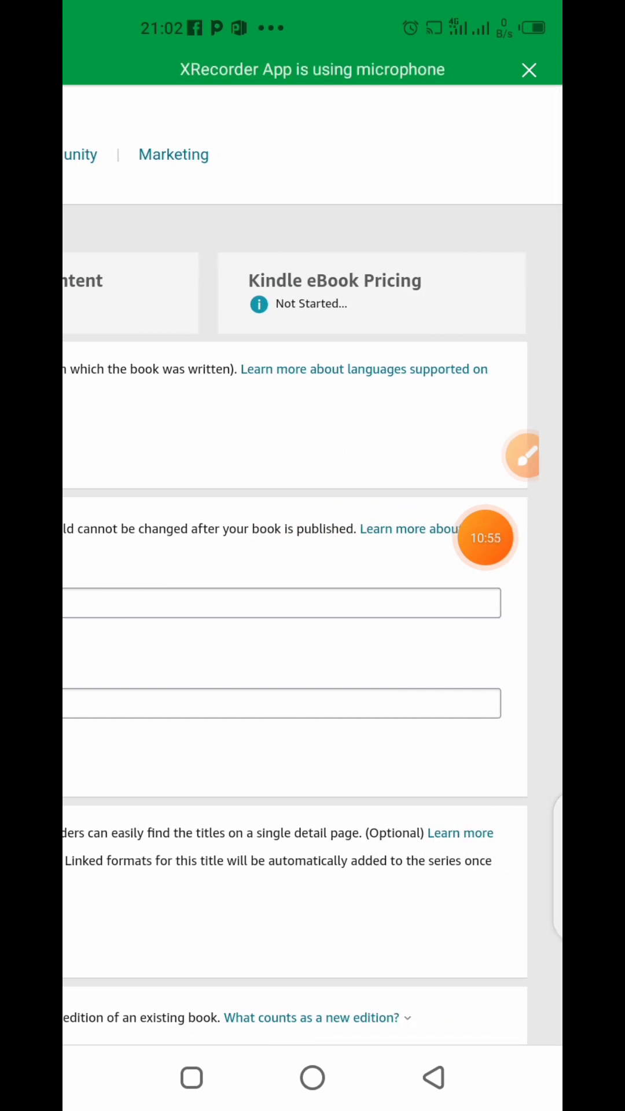